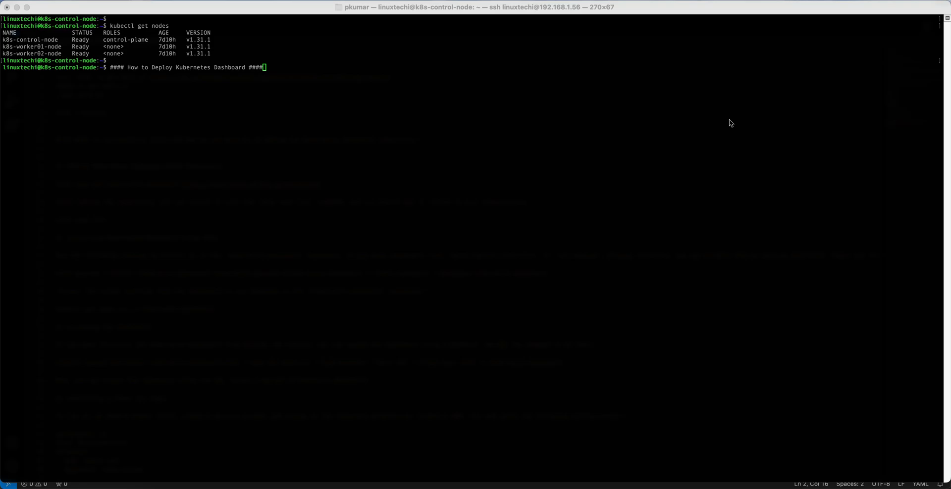
{"action": "mouse_move", "coordinate": [703, 236]}
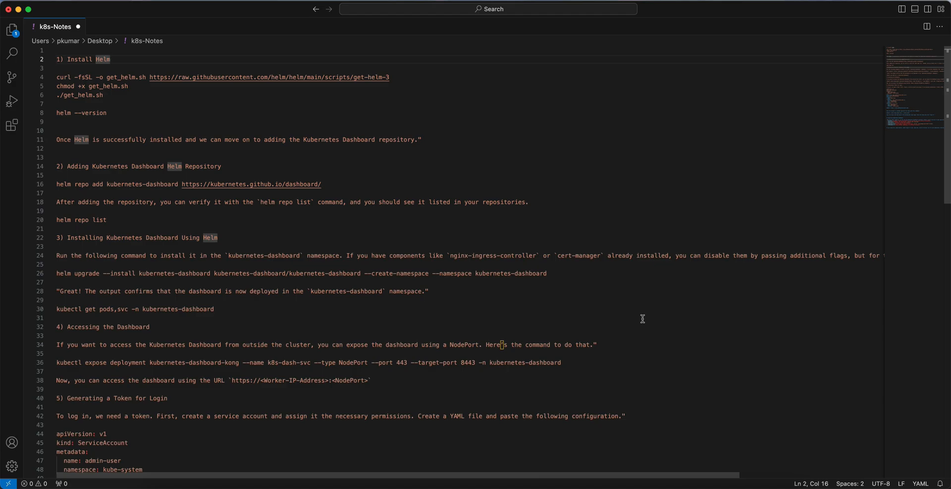
{"action": "mouse_move", "coordinate": [95, 109]}
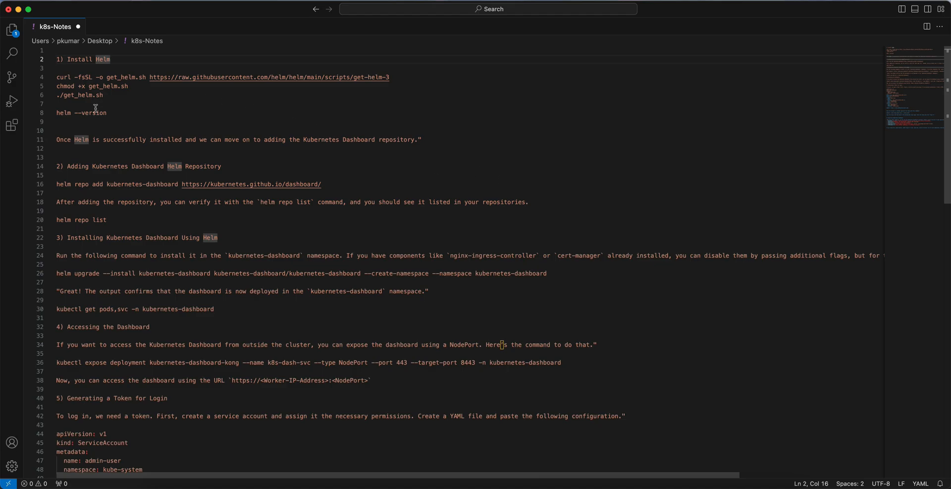
Step: Download get_helm.sh with the copied curl command, make it executable and run it to install Helm
{"action": "left_click_drag", "start_coordinate": [55, 77], "coordinate": [103, 95]}
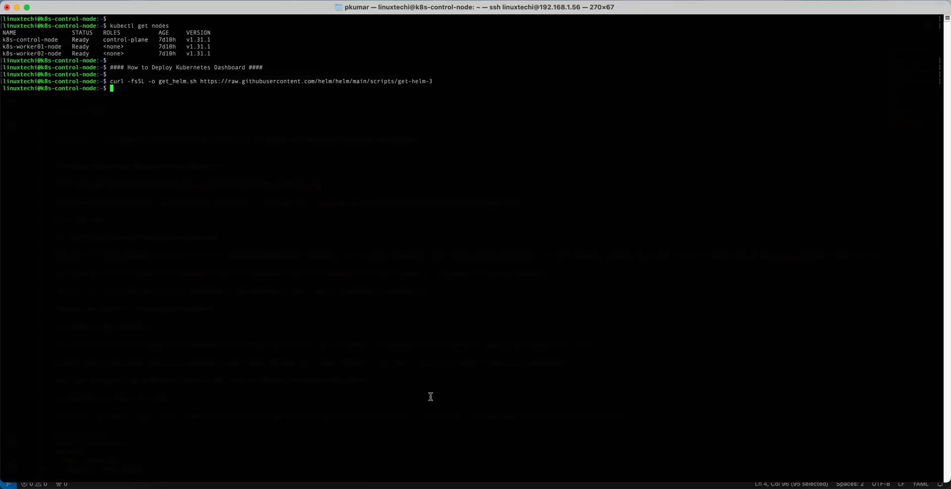
{"action": "type", "text": "chmod +x get_helm.sh"}
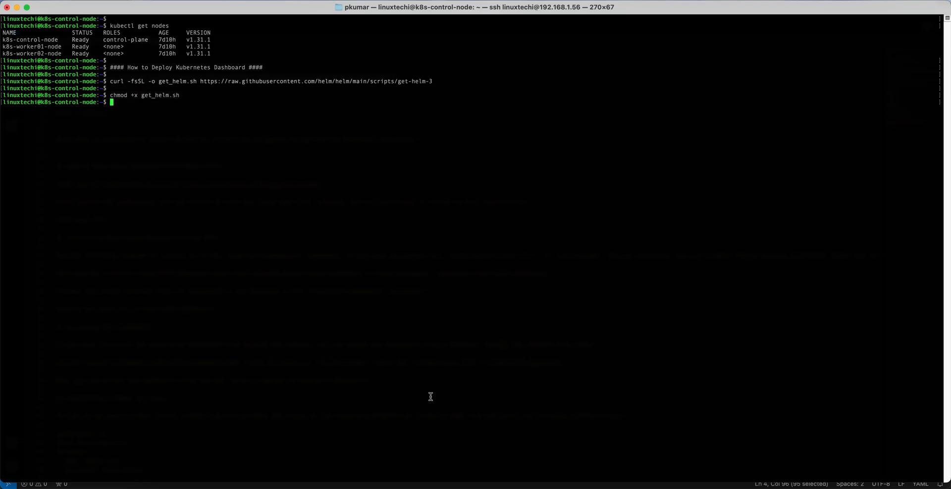
{"action": "type", "text": "./get_helm.sh"}
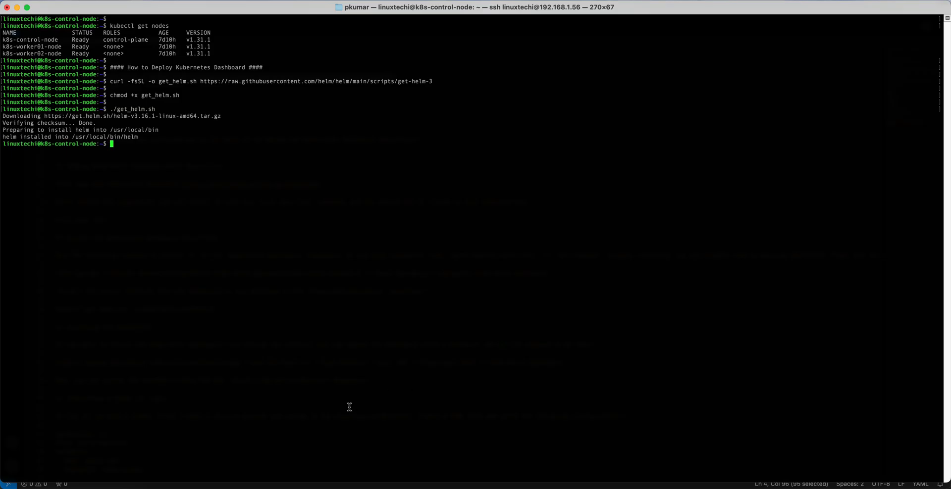
{"action": "type", "text": "helm"}
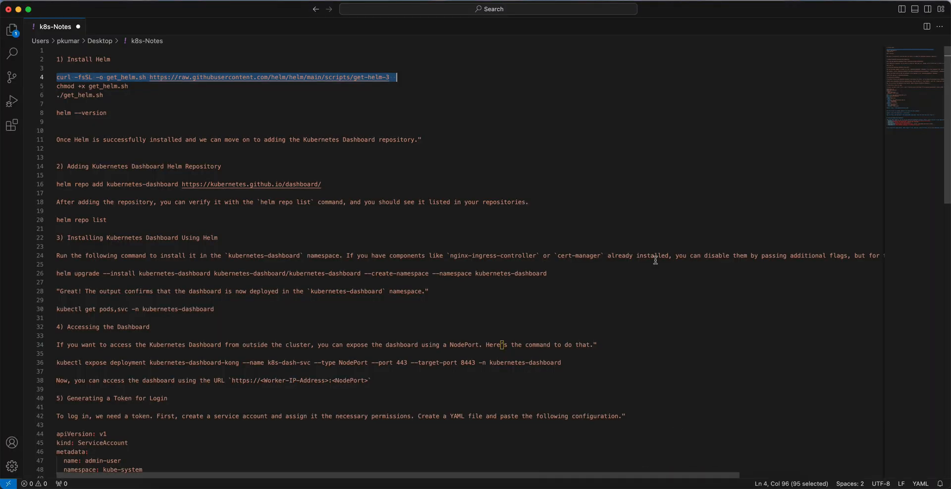
{"action": "mouse_move", "coordinate": [434, 243]}
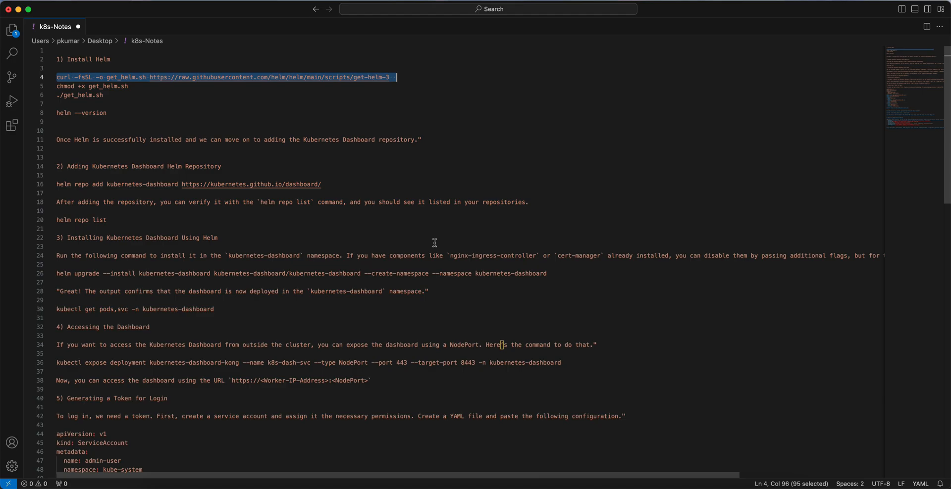
{"action": "mouse_move", "coordinate": [90, 178]}
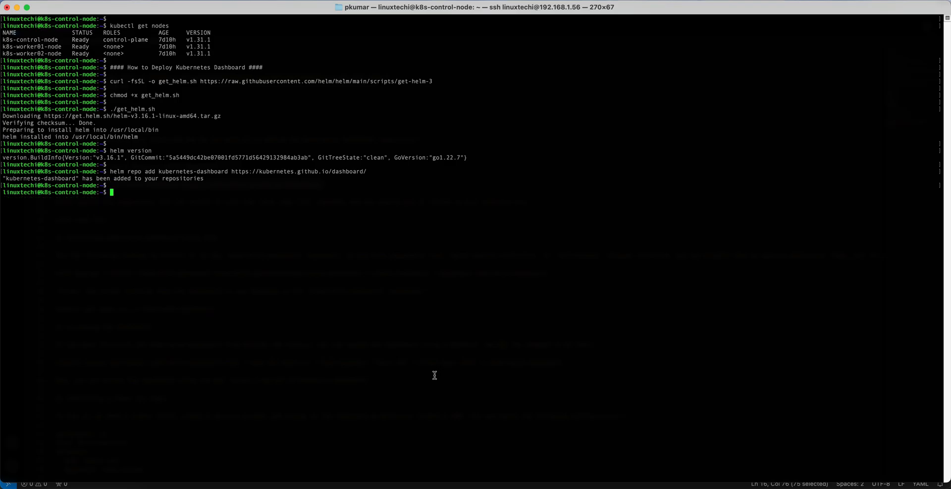
Step: Check the Helm version, add the kubernetes-dashboard repo and copy the helm upgrade --install command
{"action": "type", "text": "help"}
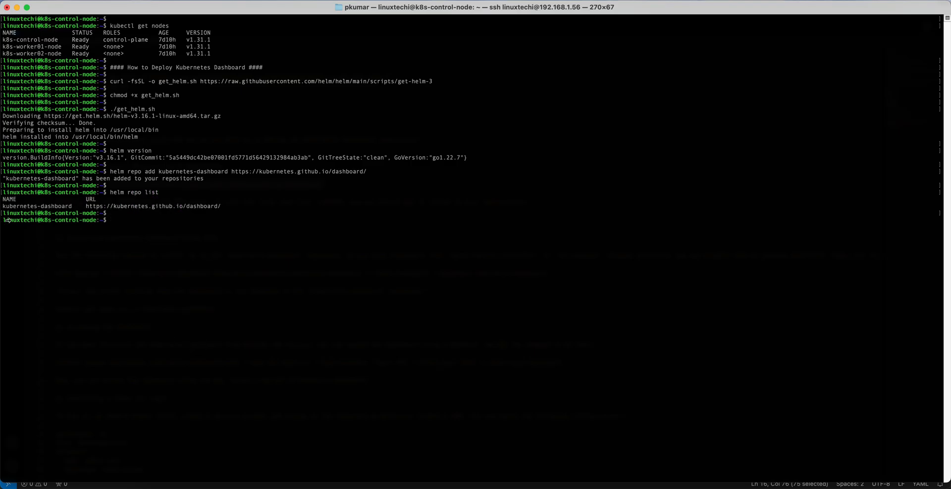
{"action": "mouse_move", "coordinate": [182, 208]}
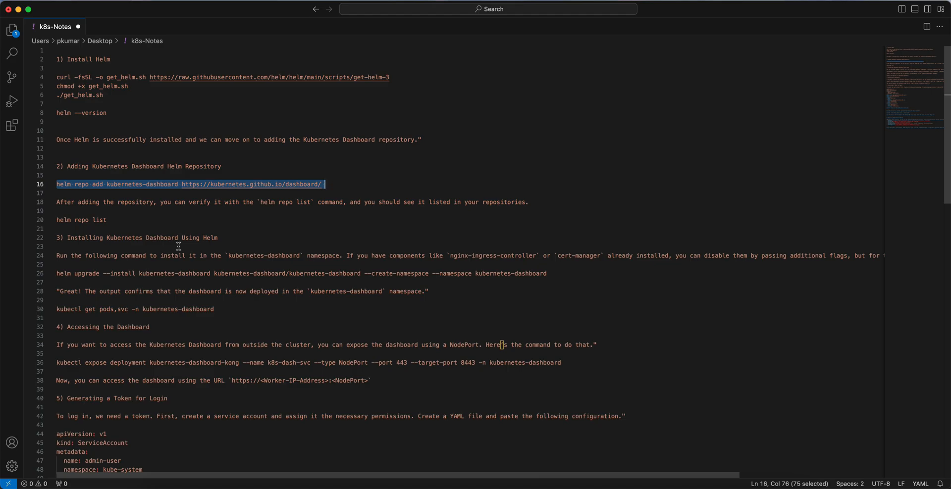
{"action": "left_click", "coordinate": [57, 274]}
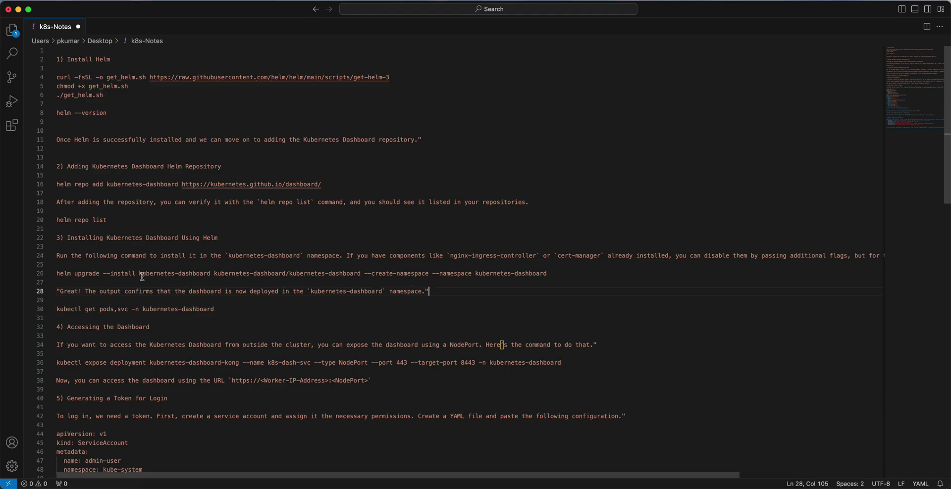
{"action": "left_click_drag", "start_coordinate": [56, 274], "coordinate": [155, 274]}
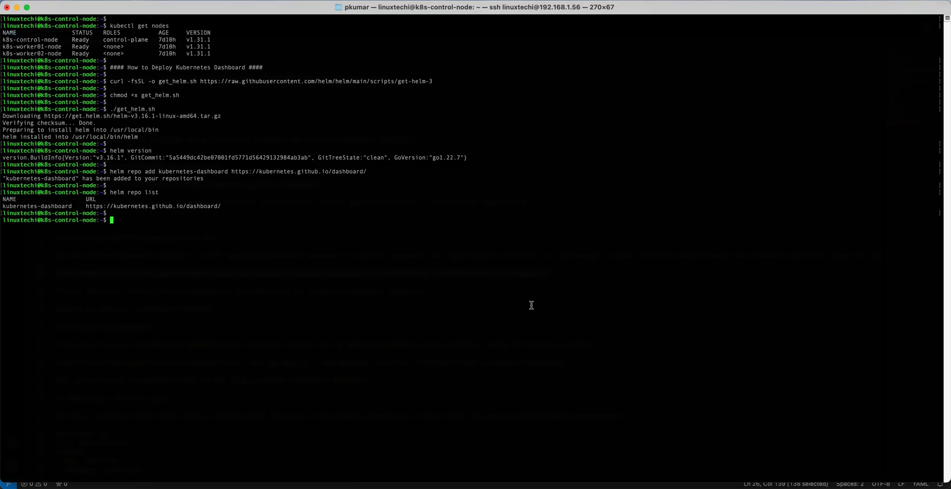
Step: Run helm upgrade --install kubernetes-dashboard into the kubernetes-dashboard namespace; release status deployed
{"action": "type", "text": "helm upgrade --install kubernetes-dashboard kubernetes-dashboard/kubernetes-dashboard --create-namespace --namespace kubernetes-dashboard"}
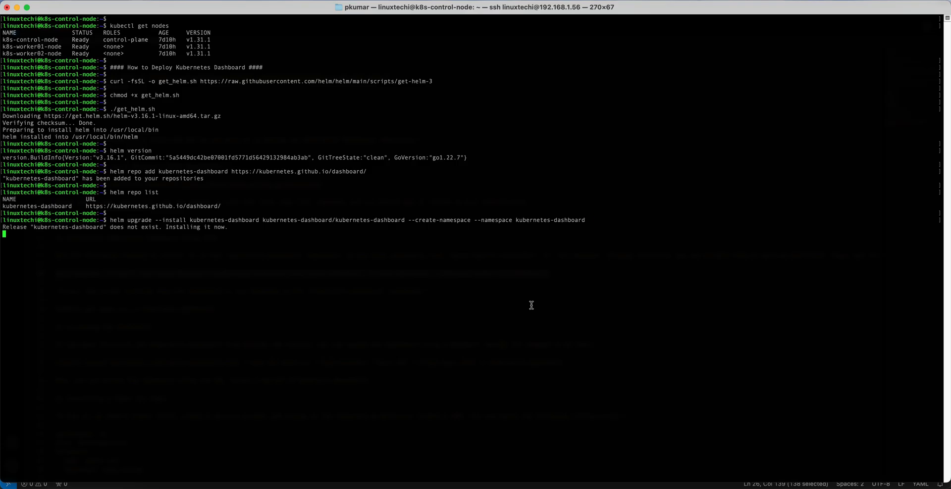
{"action": "mouse_move", "coordinate": [146, 304]}
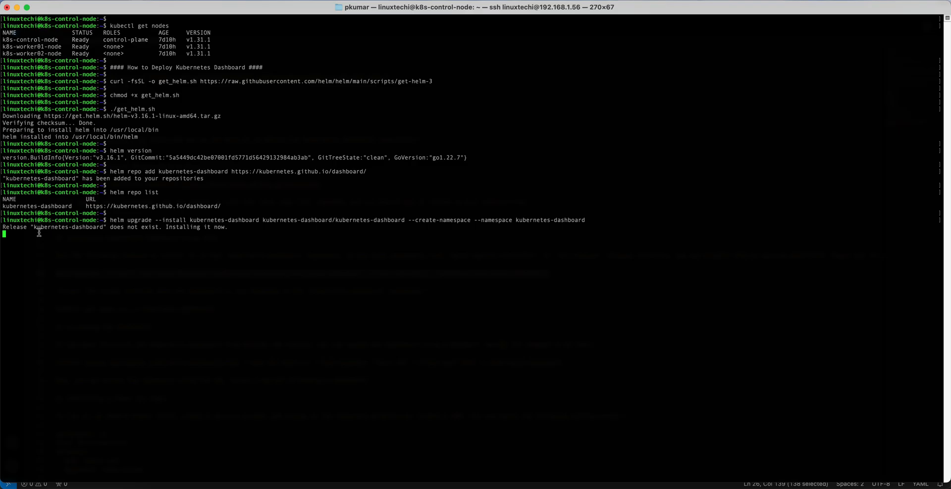
{"action": "mouse_move", "coordinate": [113, 227]}
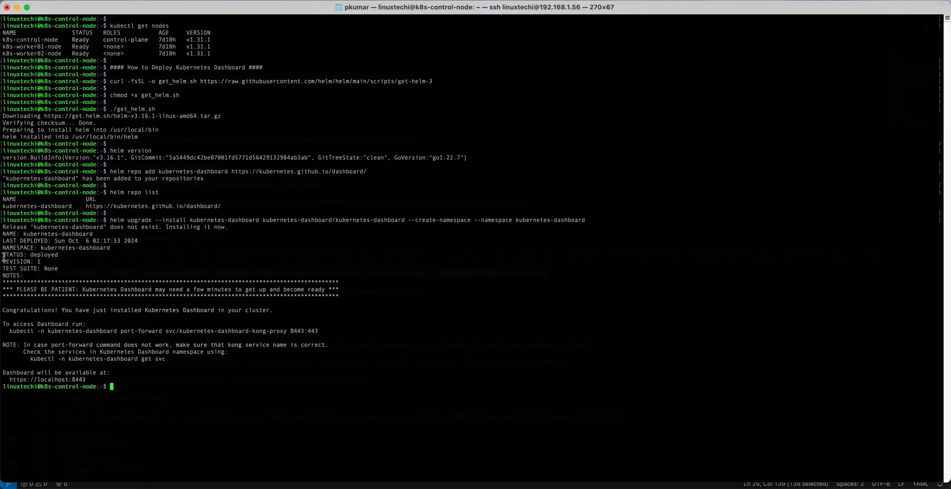
{"action": "double_click", "coordinate": [40, 255]}
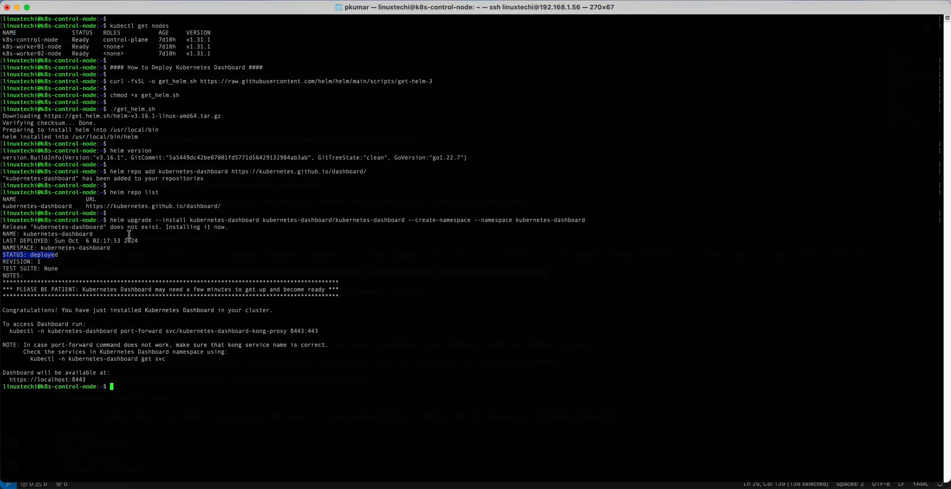
{"action": "mouse_move", "coordinate": [240, 256]}
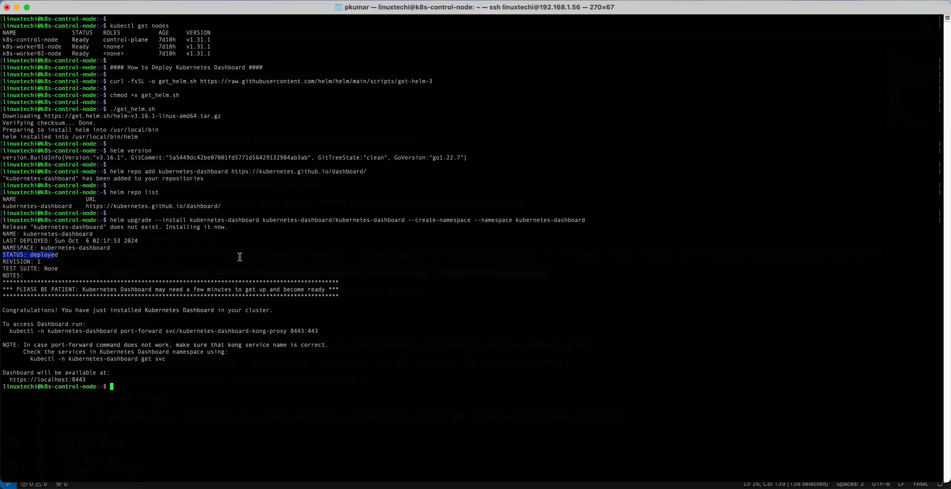
{"action": "mouse_move", "coordinate": [353, 278]}
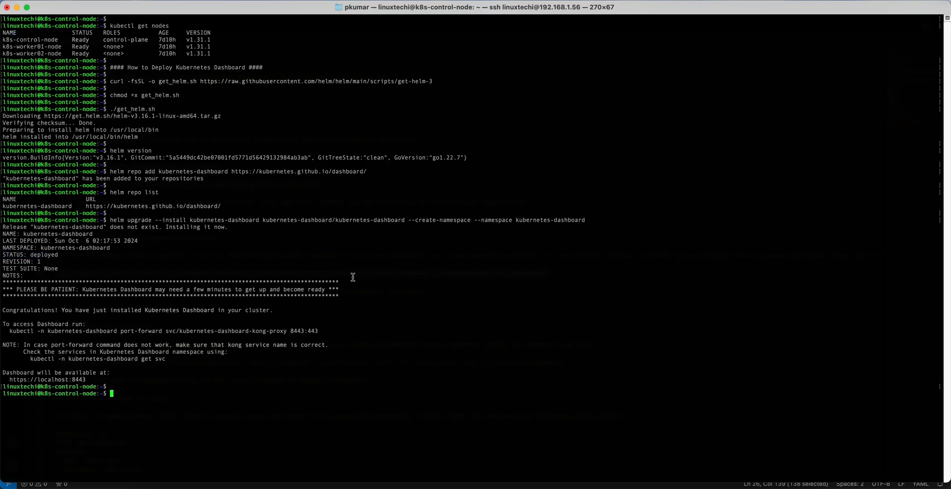
Step: Run kubectl get deployments.apps,svc -n kubernetes-dashboard
{"action": "type", "text": "kubectl"}
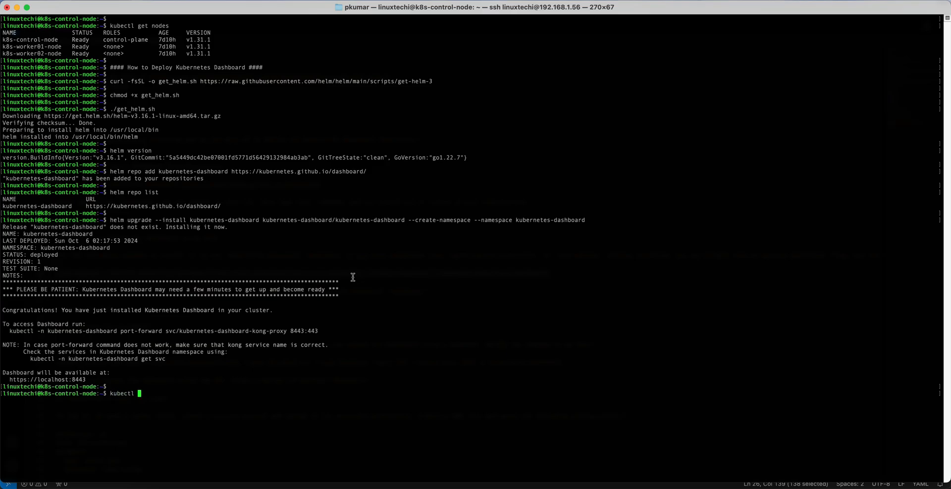
{"action": "type", "text": "get"}
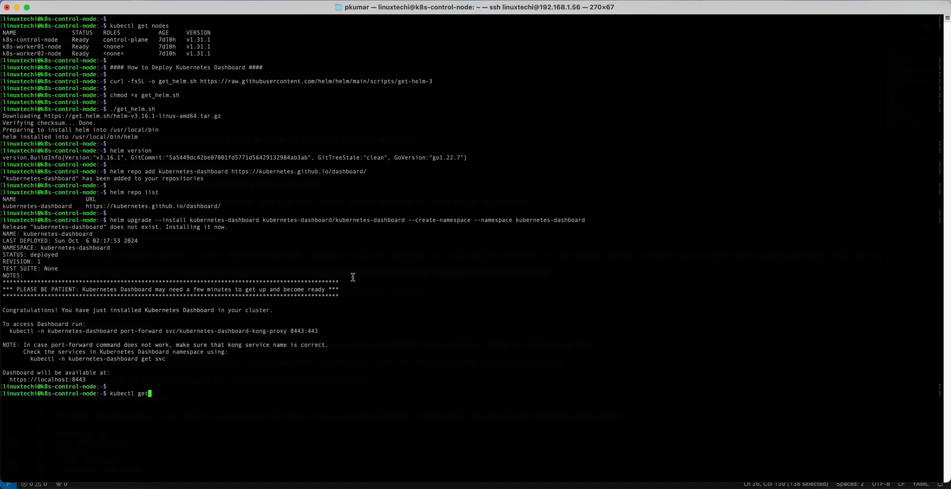
{"action": "type", "text": "deployments.apps"}
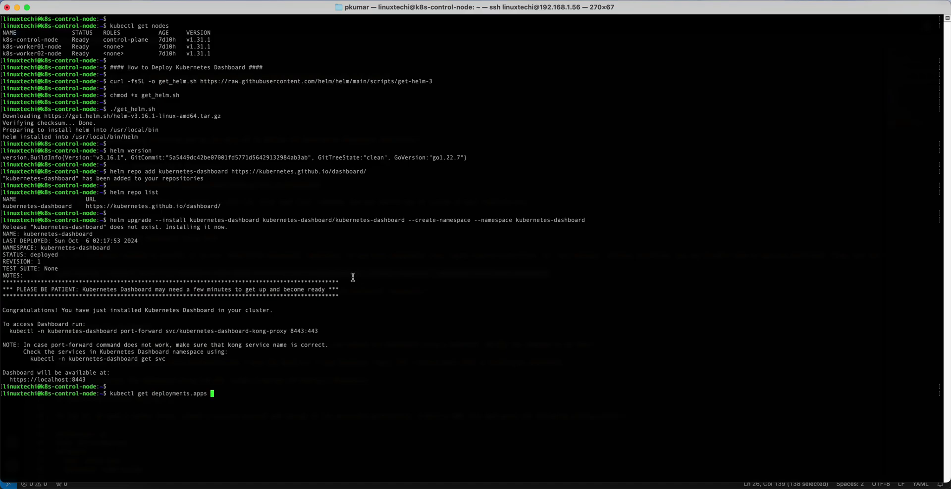
{"action": "type", "text": ",svc -n kubernetes-dashboard"}
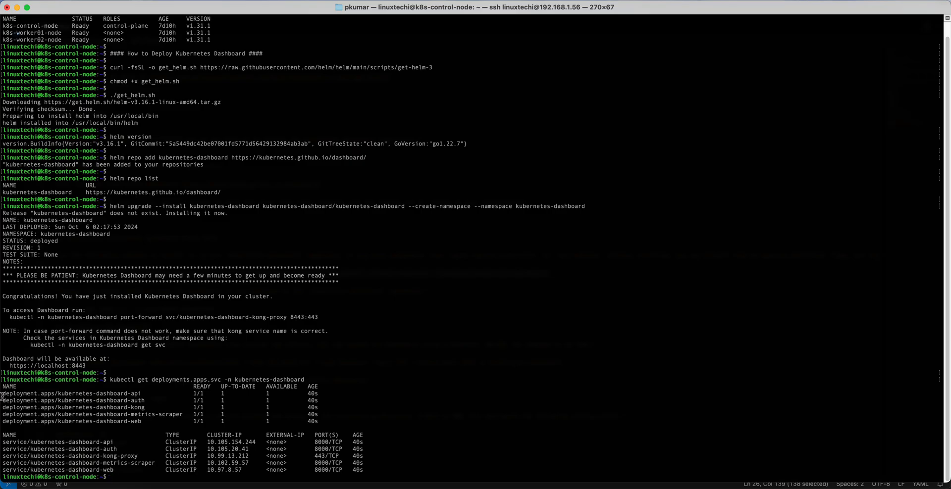
Step: Highlight the five 1/1 ready dashboard deployments, including kubernetes-dashboard-kong
{"action": "left_click_drag", "start_coordinate": [2, 393], "coordinate": [324, 421]}
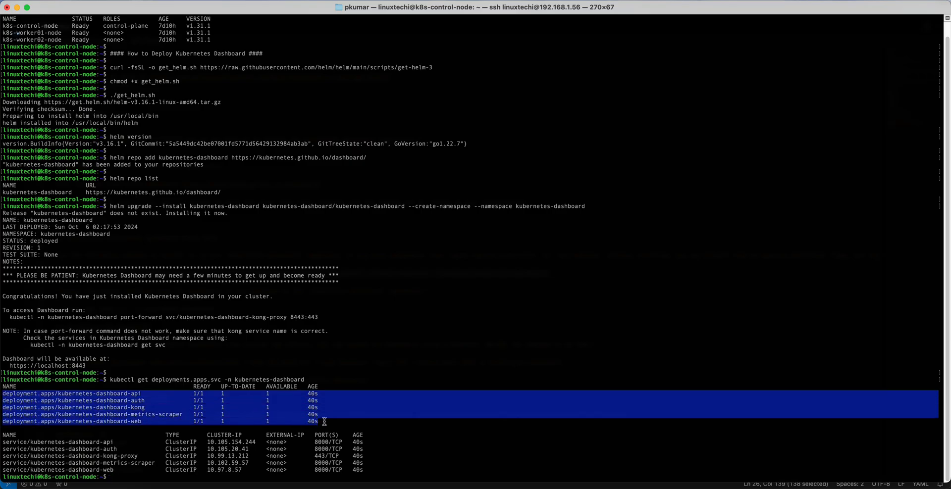
{"action": "mouse_move", "coordinate": [115, 462]}
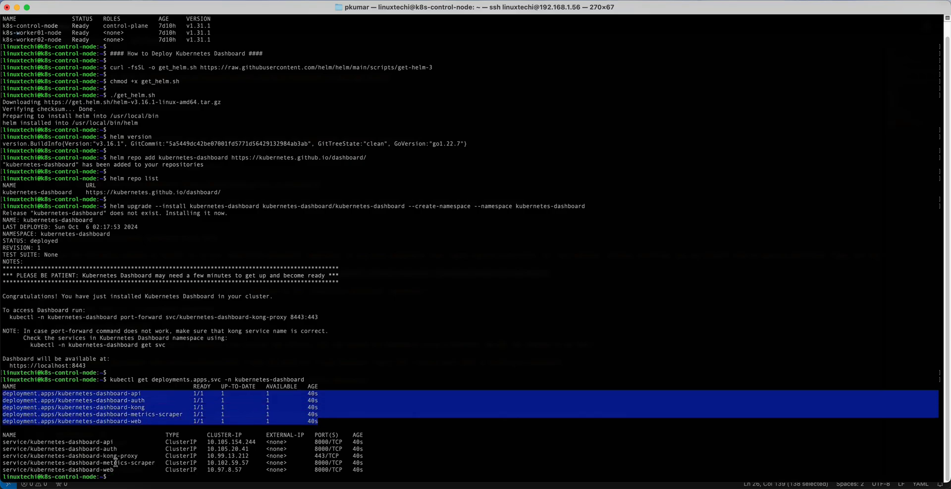
{"action": "mouse_move", "coordinate": [4, 454]}
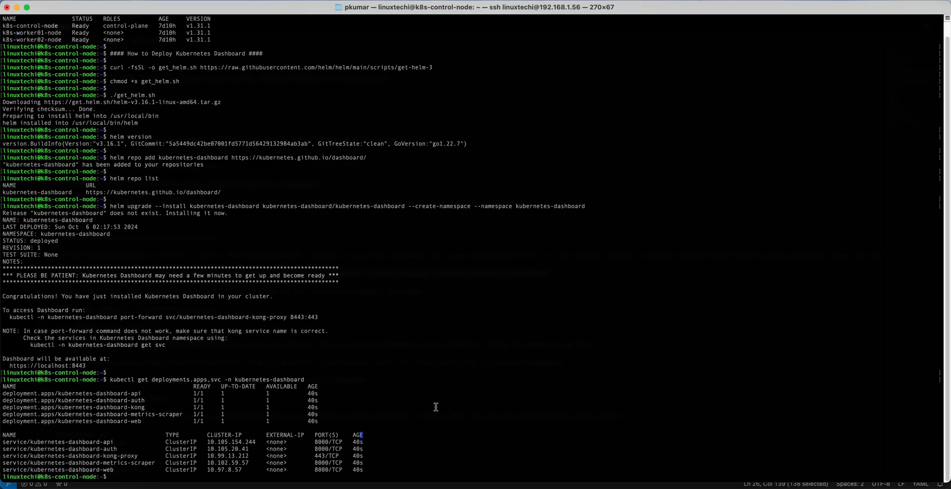
{"action": "mouse_move", "coordinate": [114, 421]}
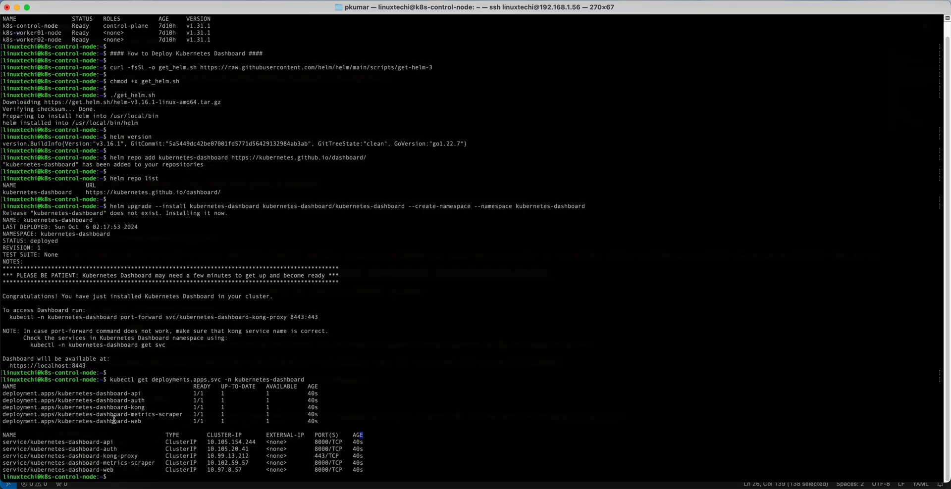
{"action": "double_click", "coordinate": [64, 407]}
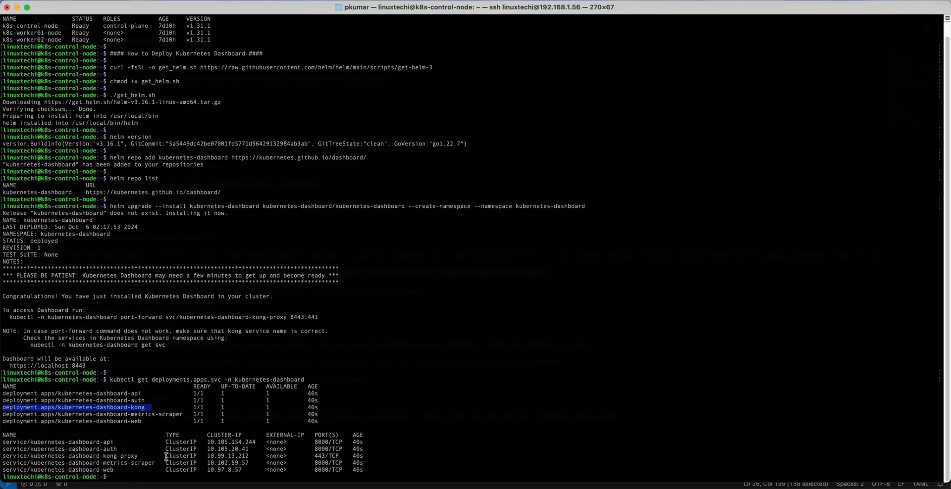
{"action": "double_click", "coordinate": [180, 455]}
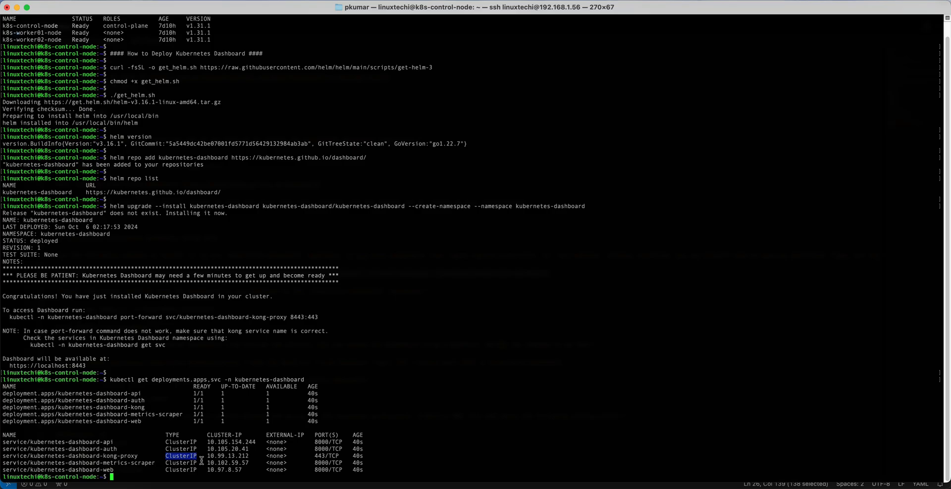
{"action": "mouse_move", "coordinate": [141, 408]}
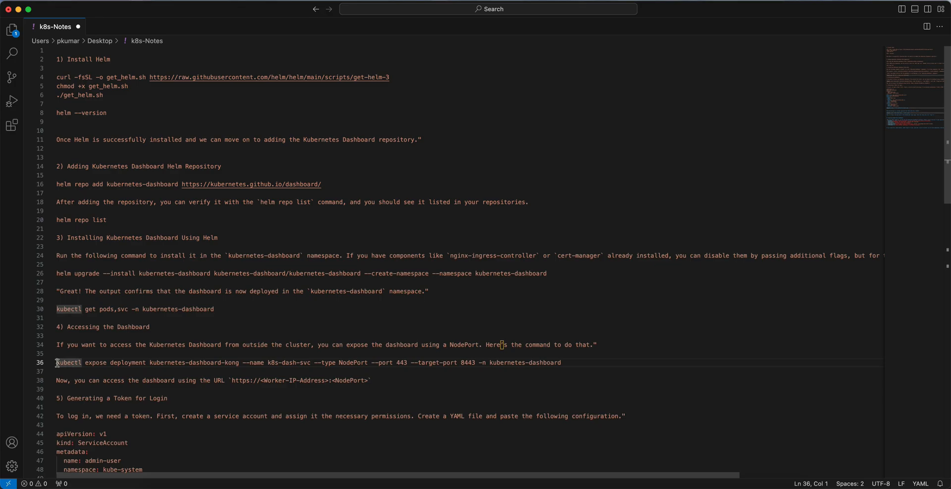
Step: Copy the kubectl expose command from the notes and run it in a cleared terminal
{"action": "left_click_drag", "start_coordinate": [56, 363], "coordinate": [485, 362]}
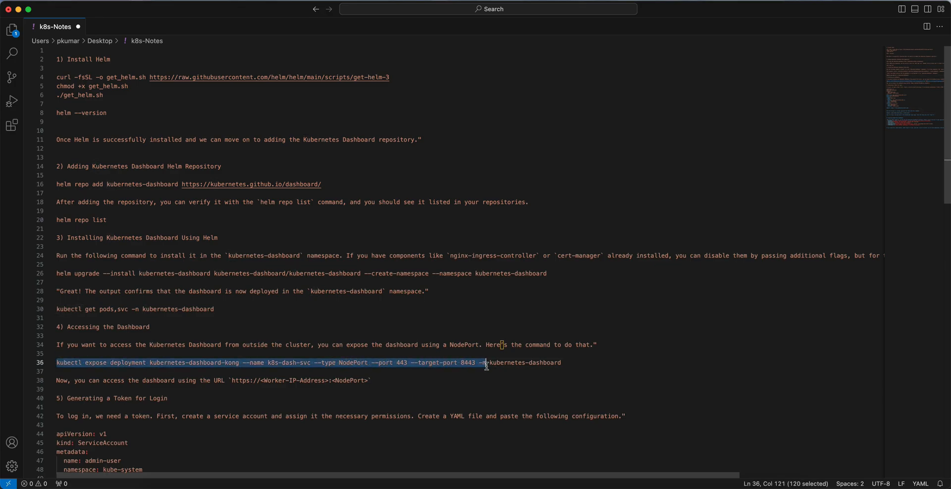
{"action": "right_click", "coordinate": [486, 362]}
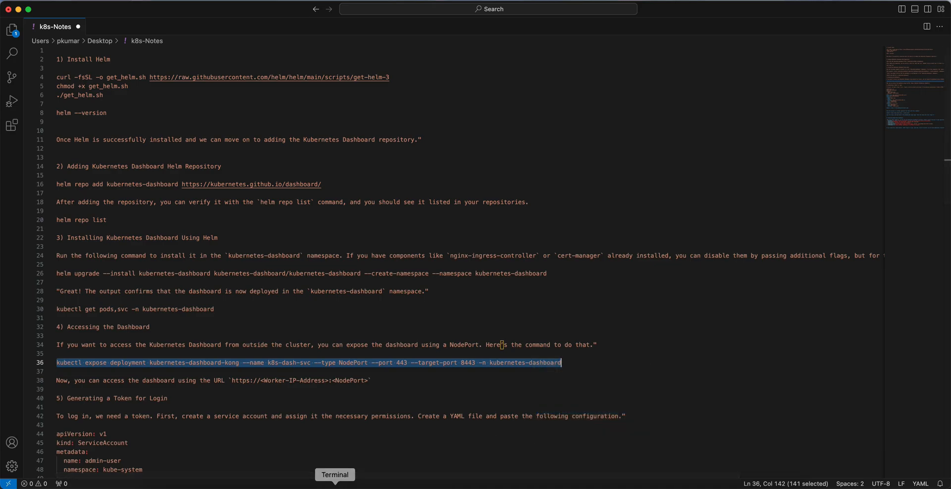
{"action": "left_click", "coordinate": [335, 474]}
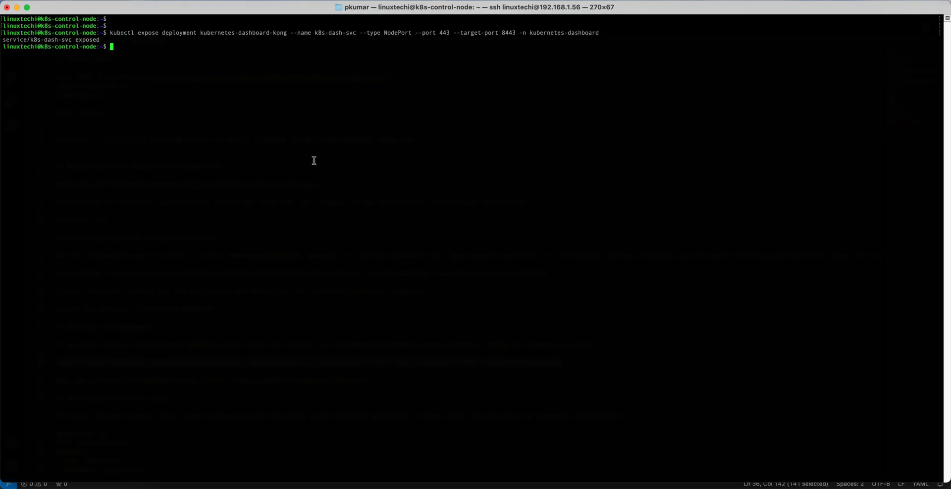
{"action": "type", "text": "clear"}
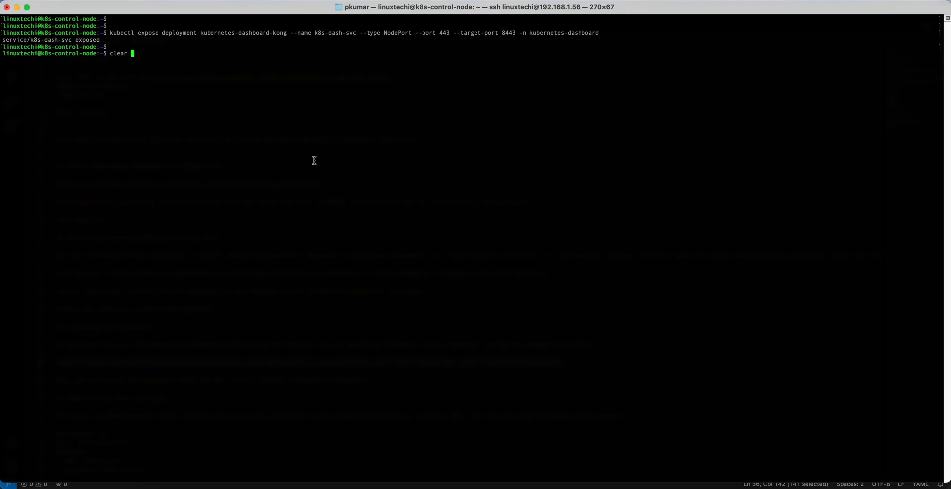
Step: List the services showing k8s-dash-svc NodePort 443:30951, then bring Firefox to the front
{"action": "type", "text": "kubectl get deployments.apps,svc -n kubernetes-dashboard"}
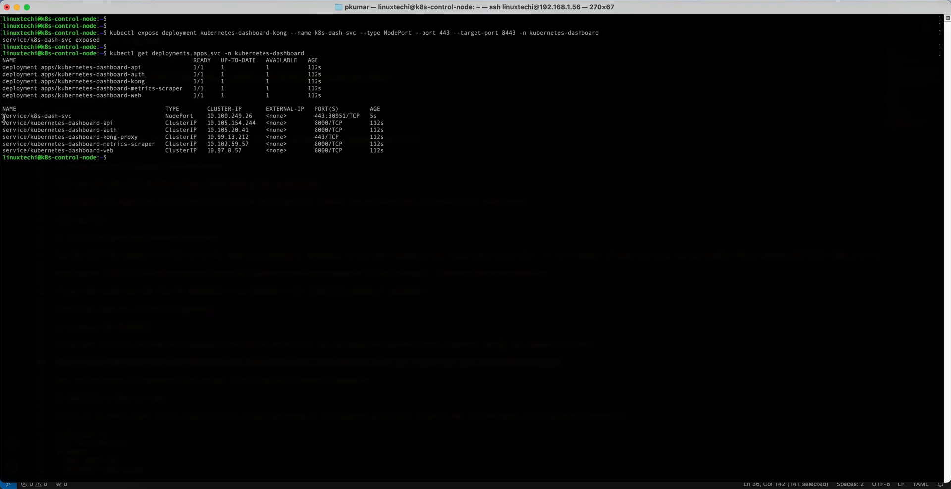
{"action": "double_click", "coordinate": [37, 114]}
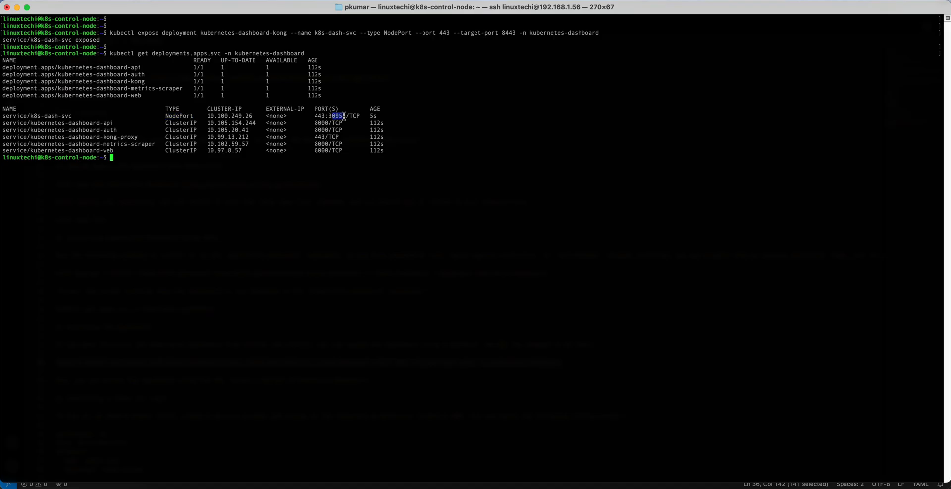
{"action": "mouse_move", "coordinate": [677, 439]}
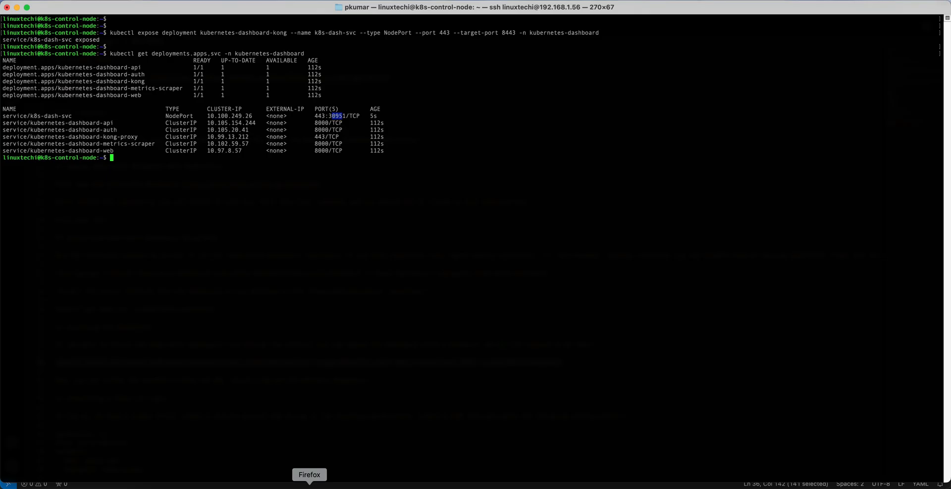
{"action": "left_click", "coordinate": [309, 474]}
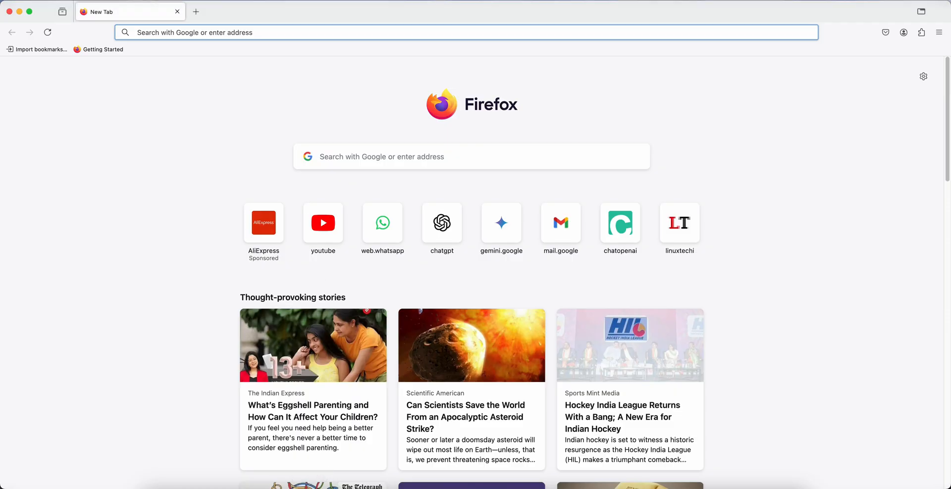
{"action": "type", "text": "https://192.168"}
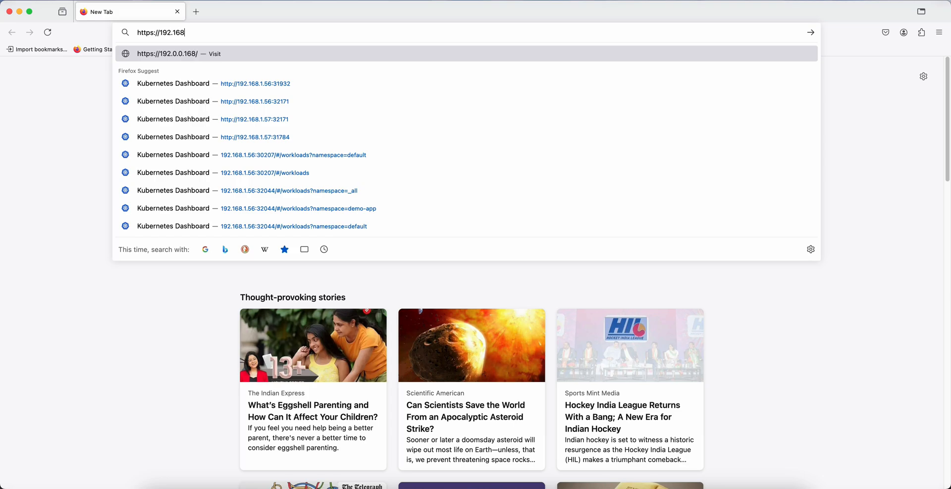
{"action": "type", "text": ".1.57"}
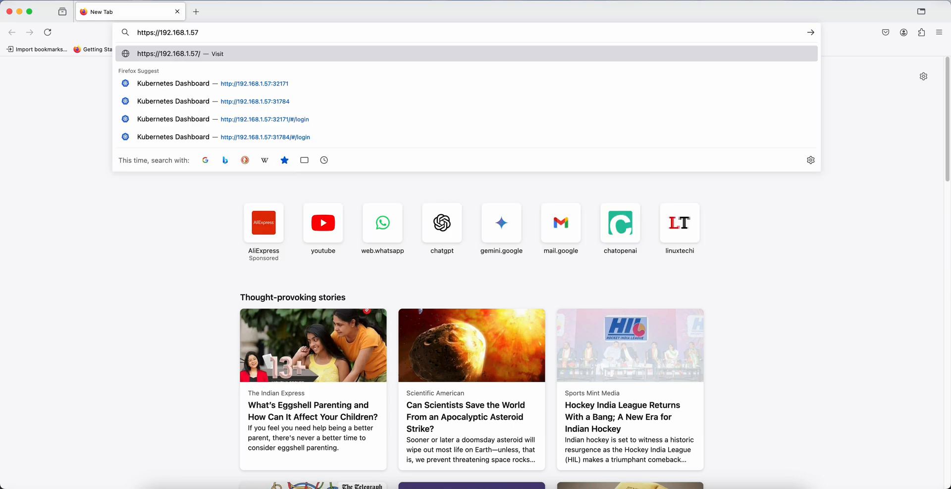
{"action": "type", "text": ":"}
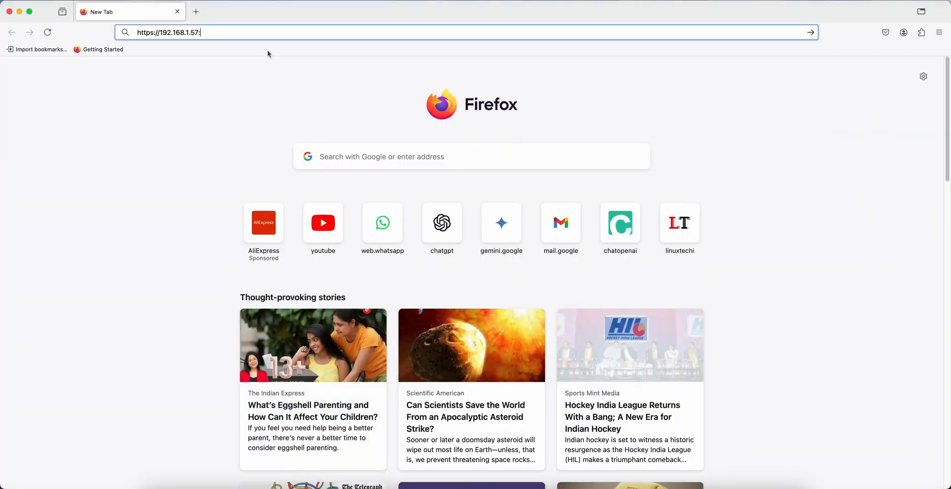
{"action": "type", "text": "30951"}
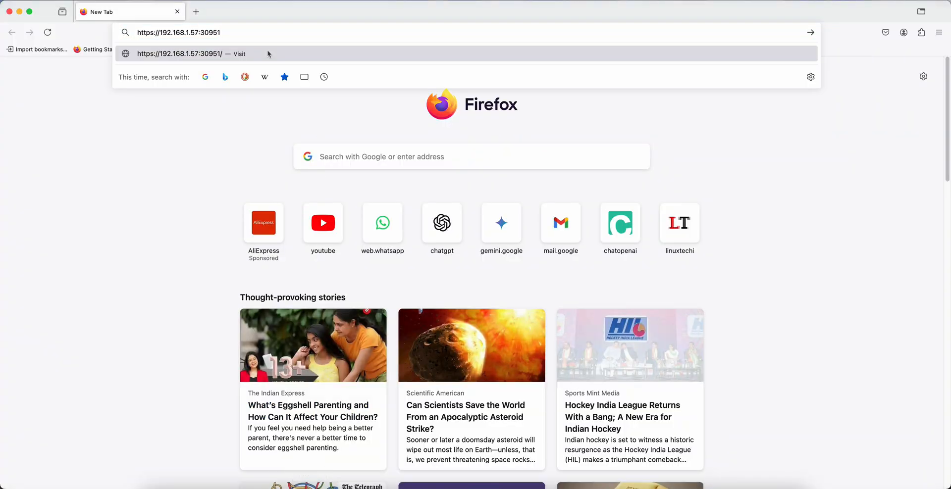
{"action": "key", "text": "Return"}
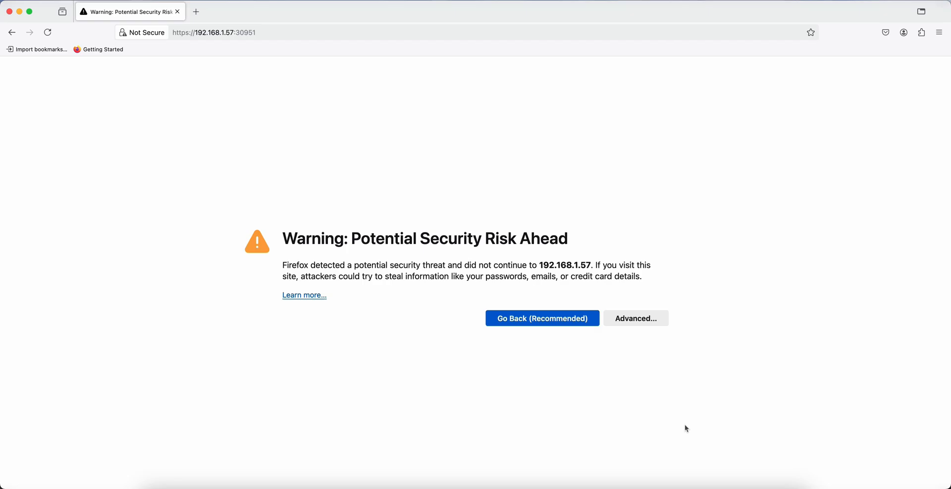
{"action": "left_click", "coordinate": [636, 318]}
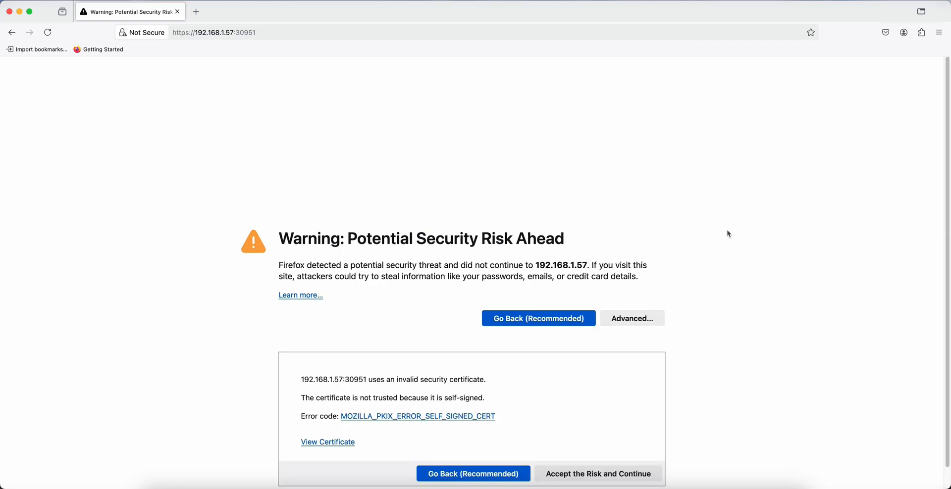
{"action": "mouse_move", "coordinate": [642, 444]}
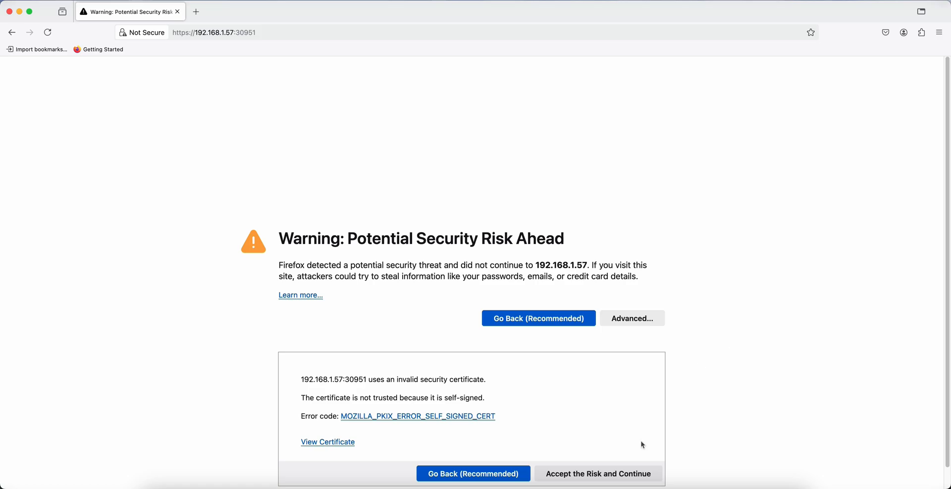
Step: Accept the certificate risk and reach the Dashboard login page's Bearer token field
{"action": "left_click", "coordinate": [598, 474]}
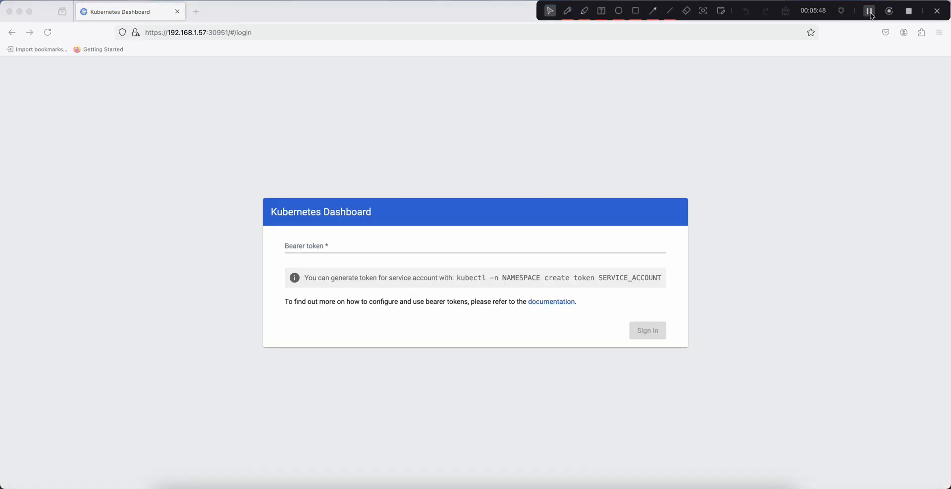
{"action": "mouse_move", "coordinate": [337, 222]}
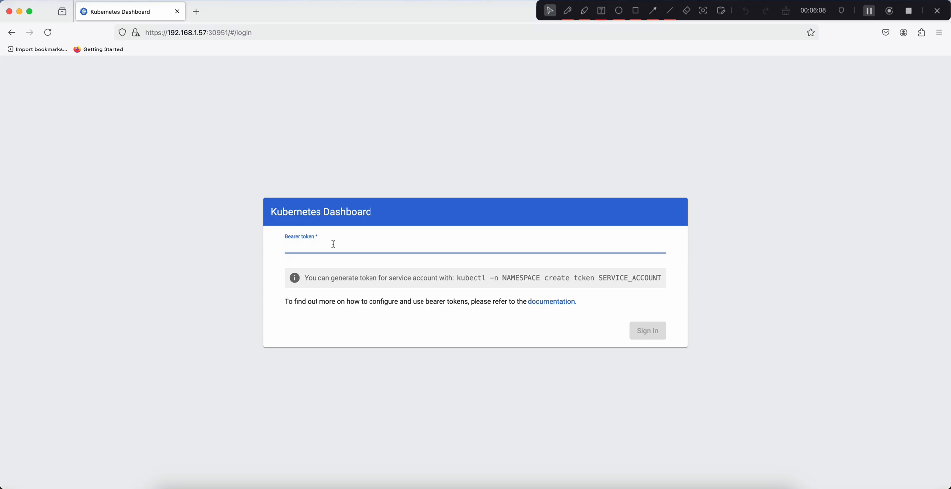
{"action": "left_click", "coordinate": [332, 245]}
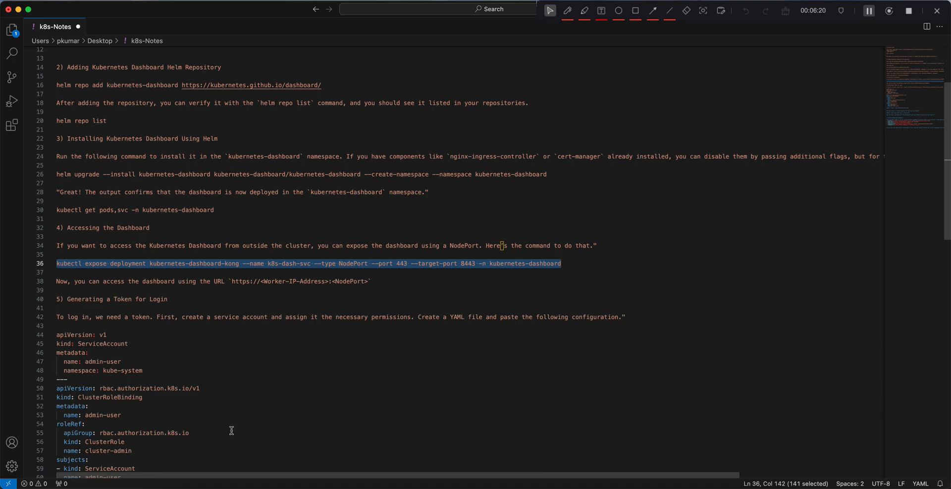
Step: Scroll the notes to the admin-user ServiceAccount and ClusterRoleBinding YAML section
{"action": "scroll", "scroll_direction": "down", "scroll_amount": 3}
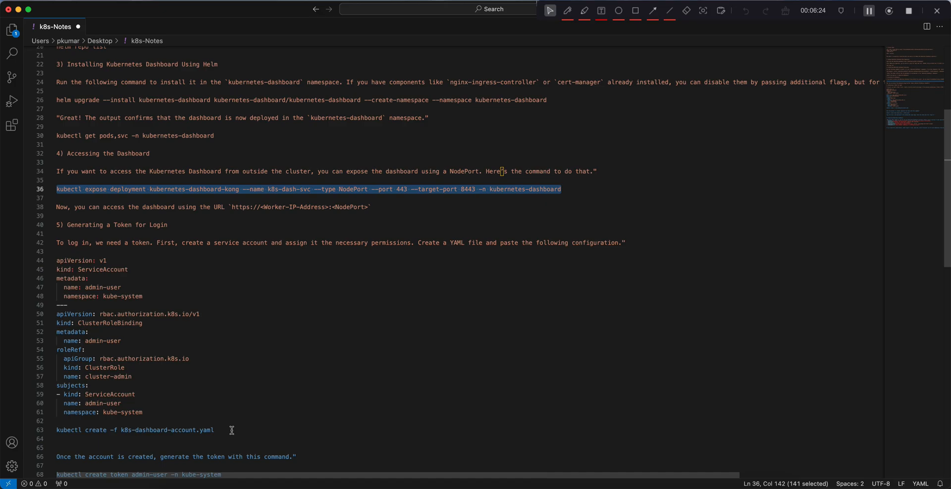
{"action": "mouse_move", "coordinate": [87, 397]}
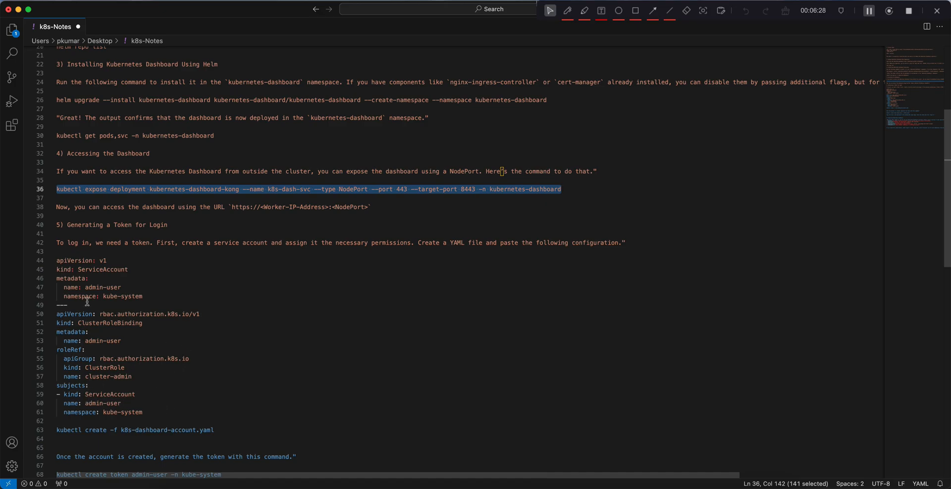
{"action": "mouse_move", "coordinate": [166, 421]}
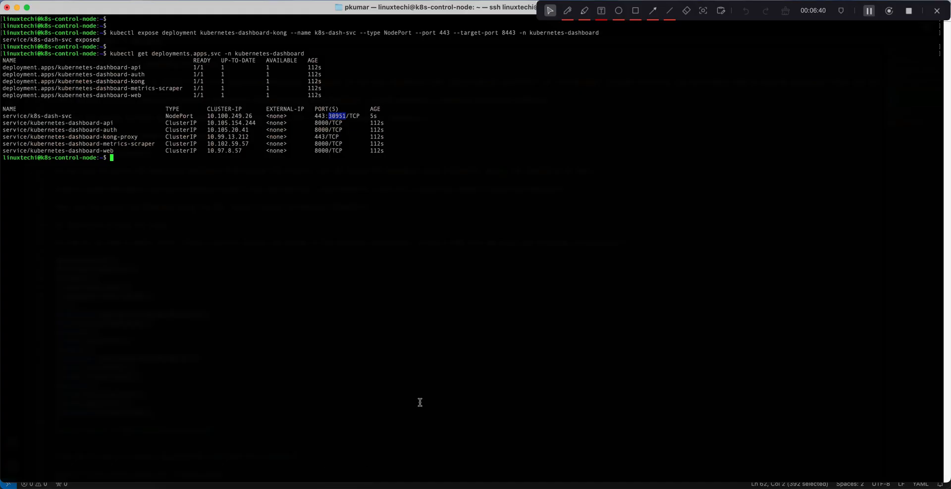
Step: Create k8s-dash.yaml in vi and insert the admin-user ServiceAccount and ClusterRoleBinding YAML
{"action": "type", "text": "vi"}
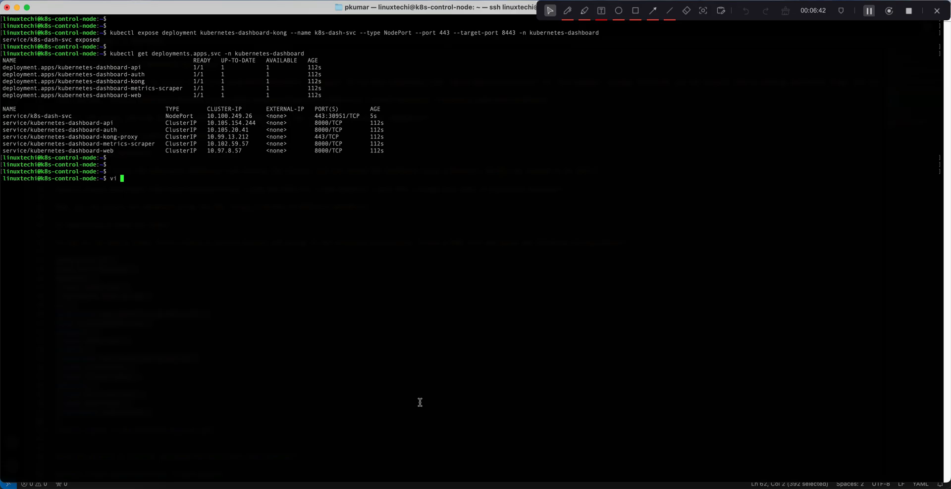
{"action": "type", "text": "k8s"}
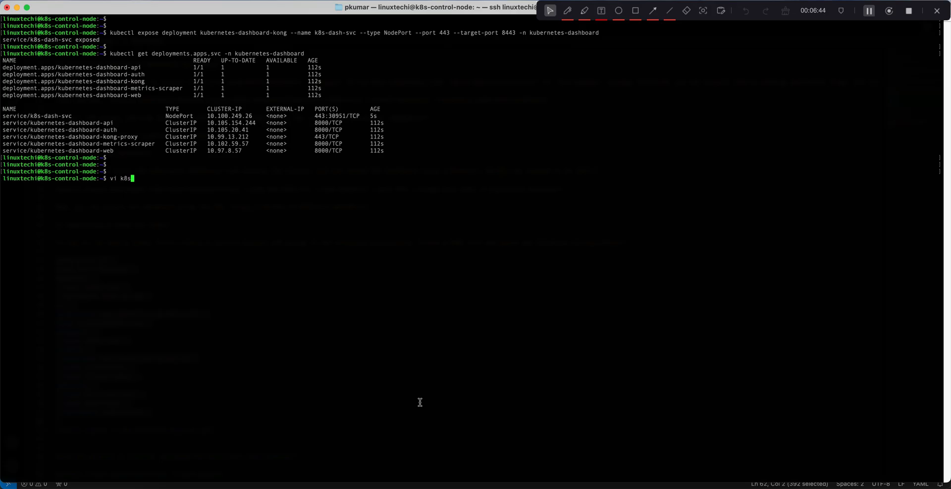
{"action": "type", "text": "-dash"}
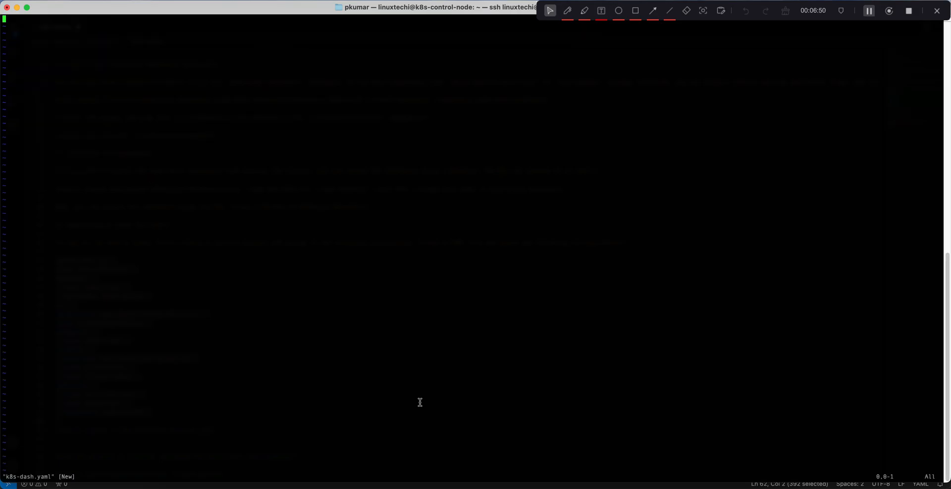
{"action": "key", "text": "i"}
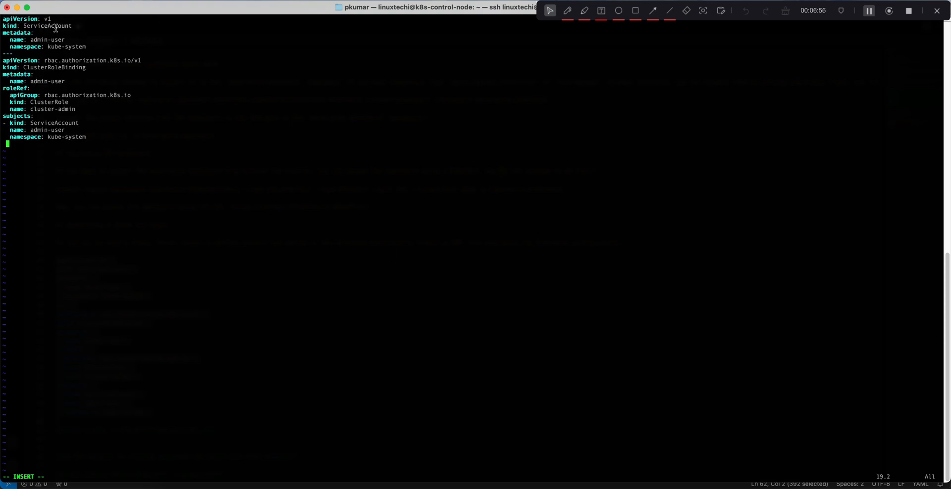
{"action": "mouse_move", "coordinate": [59, 41]}
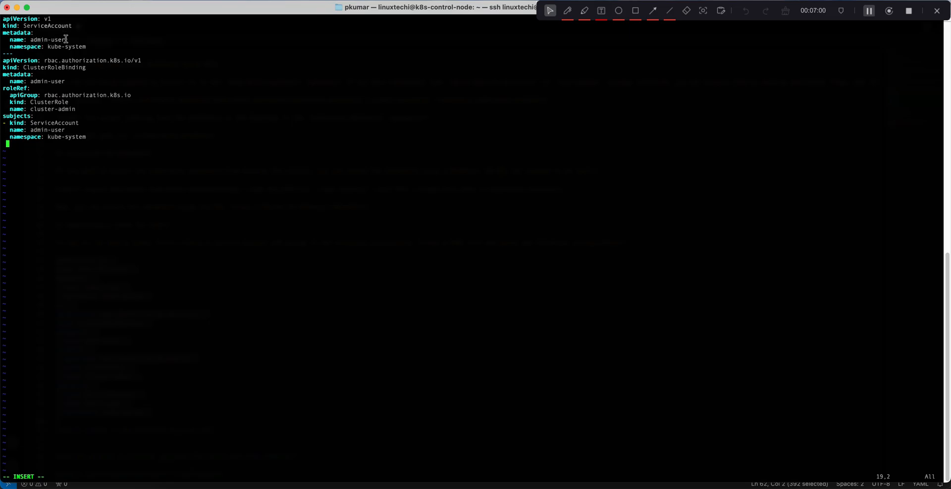
{"action": "mouse_move", "coordinate": [72, 46]}
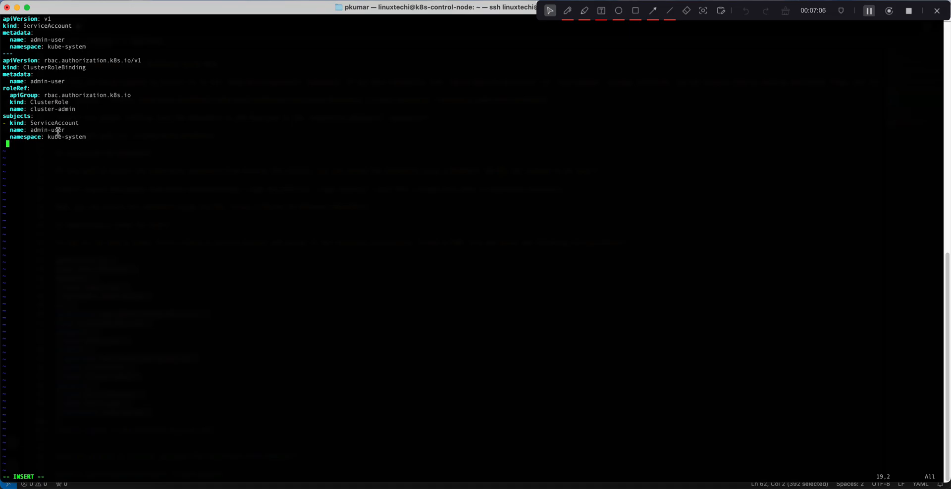
{"action": "mouse_move", "coordinate": [103, 133]}
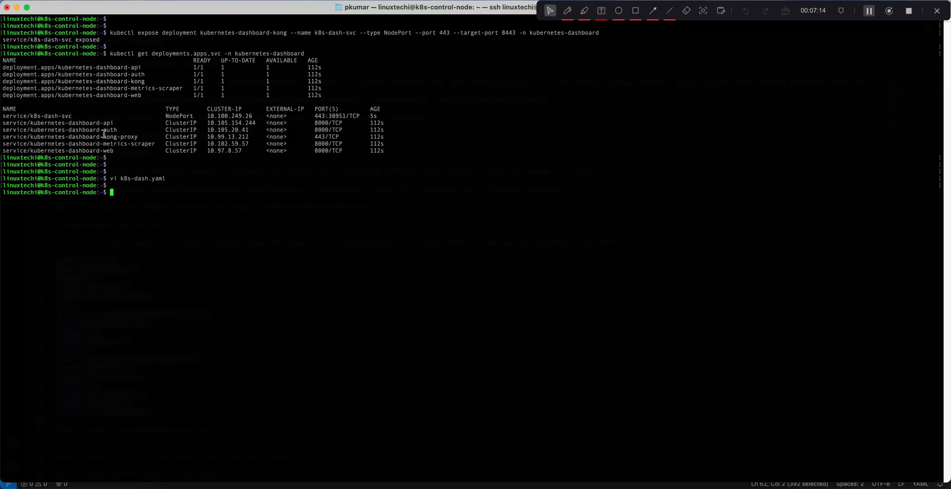
Step: Create the admin-user service account and cluster role binding from k8s-dash.yaml with kubectl create
{"action": "type", "text": "kubectl create -f"}
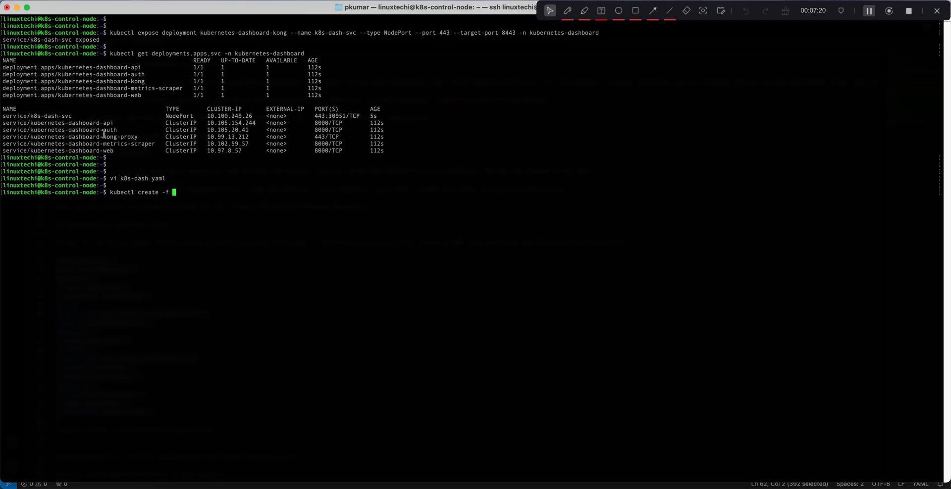
{"action": "type", "text": "k8s-dash.yaml"}
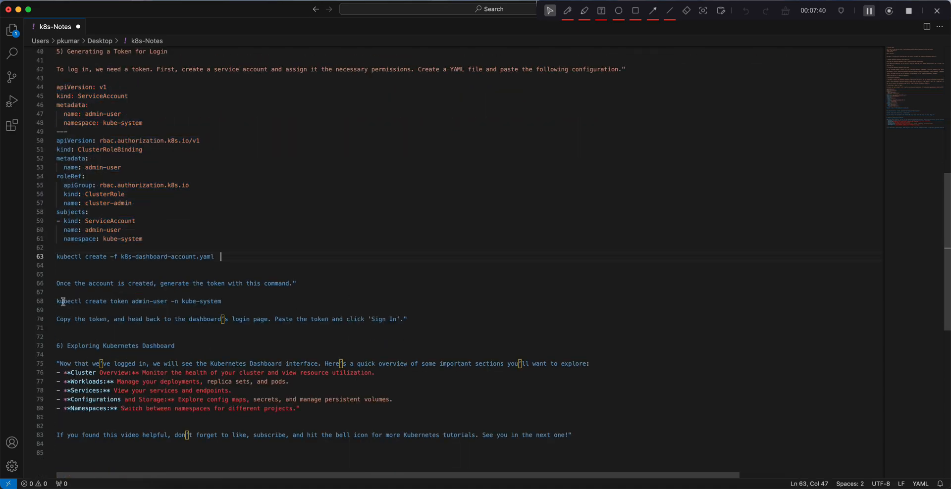
{"action": "mouse_move", "coordinate": [146, 304]}
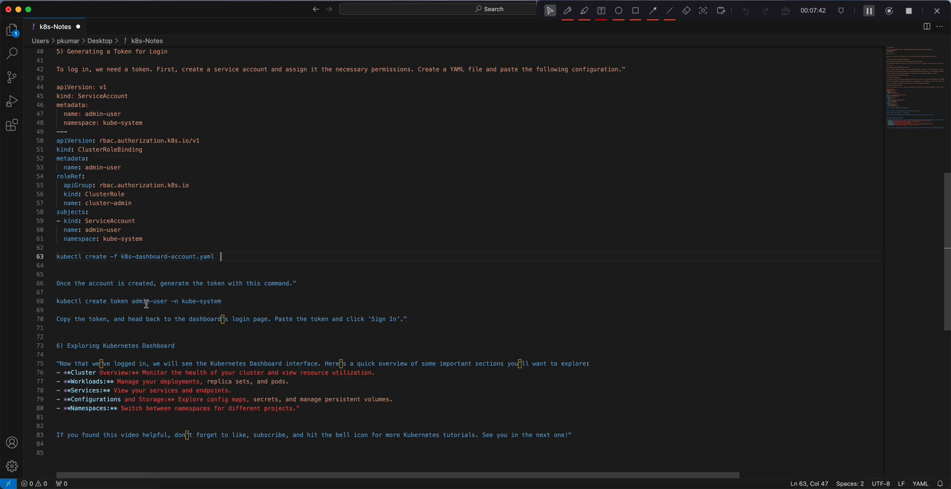
{"action": "mouse_move", "coordinate": [176, 304]}
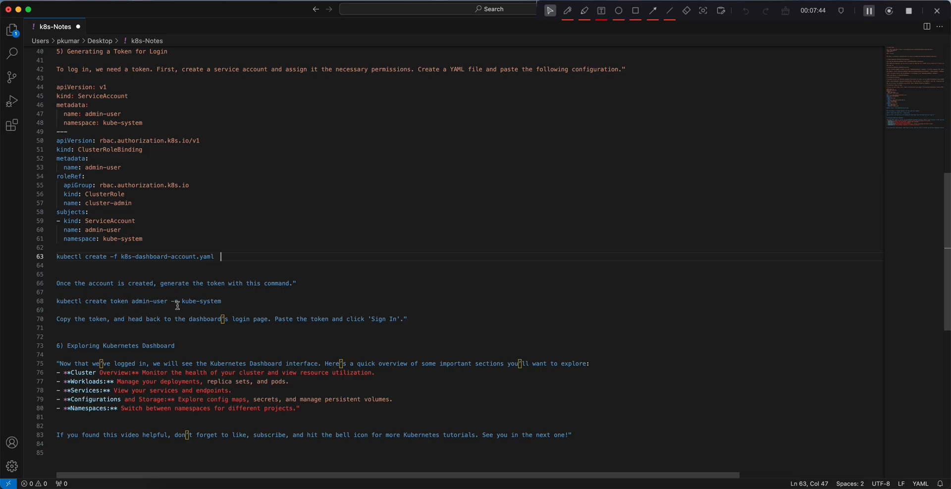
{"action": "mouse_move", "coordinate": [227, 301]}
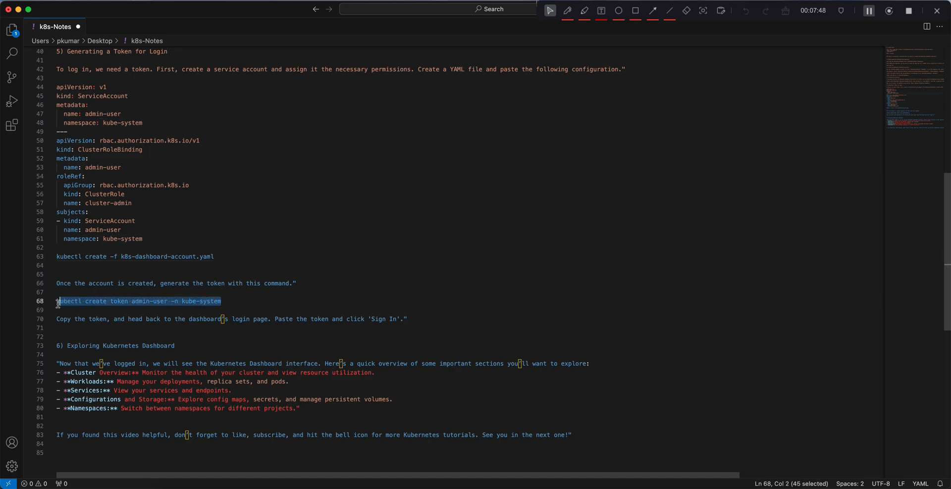
Step: Copy the 'kubectl create token admin-user -n kube-system' line from the notes
{"action": "right_click", "coordinate": [64, 301]}
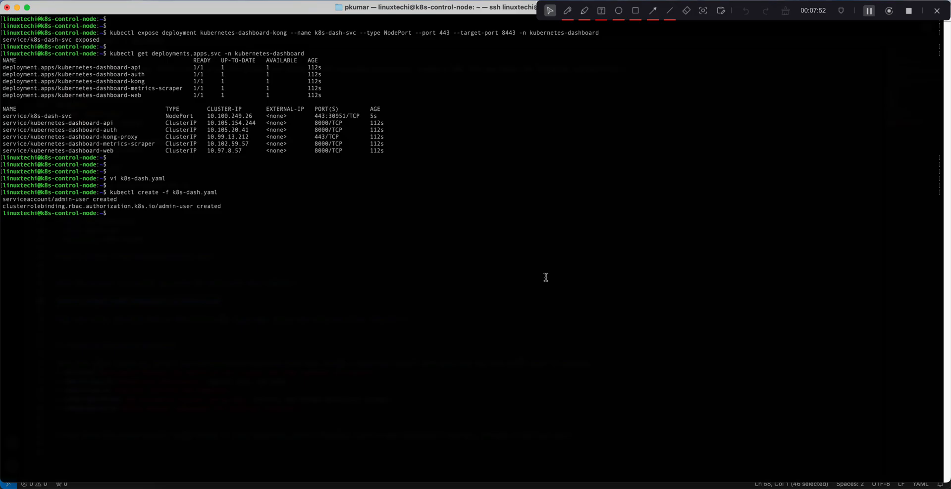
Step: Generate a bearer token for admin-user in kube-system and copy the printed token
{"action": "type", "text": "kubectl create token admin-user -n kube-system"}
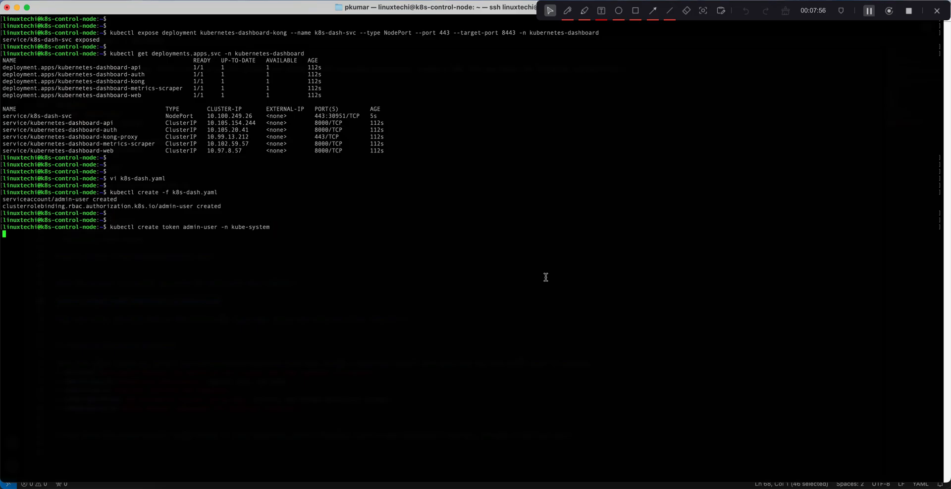
{"action": "key", "text": "Enter"}
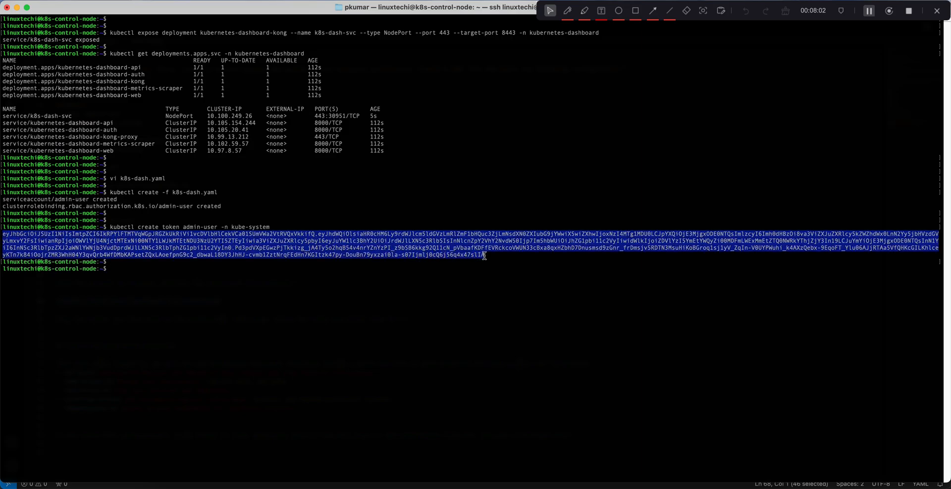
{"action": "right_click", "coordinate": [485, 257]}
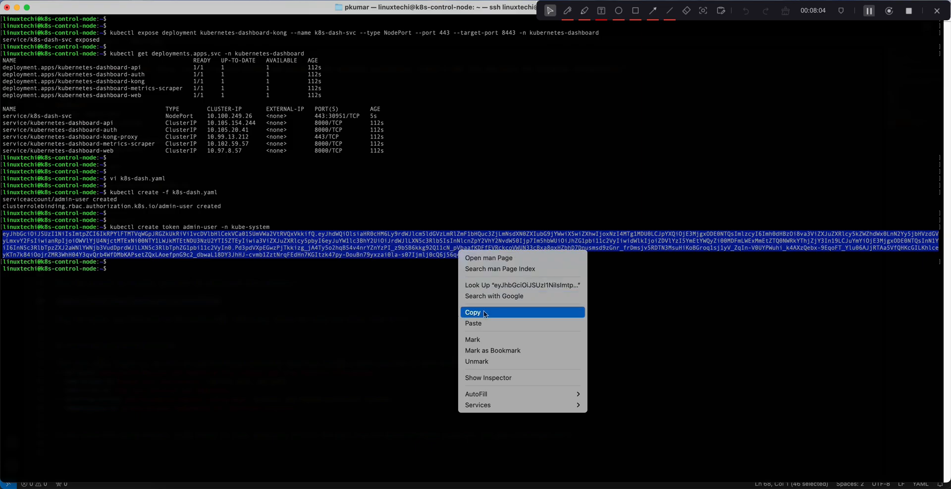
{"action": "left_click", "coordinate": [472, 312]}
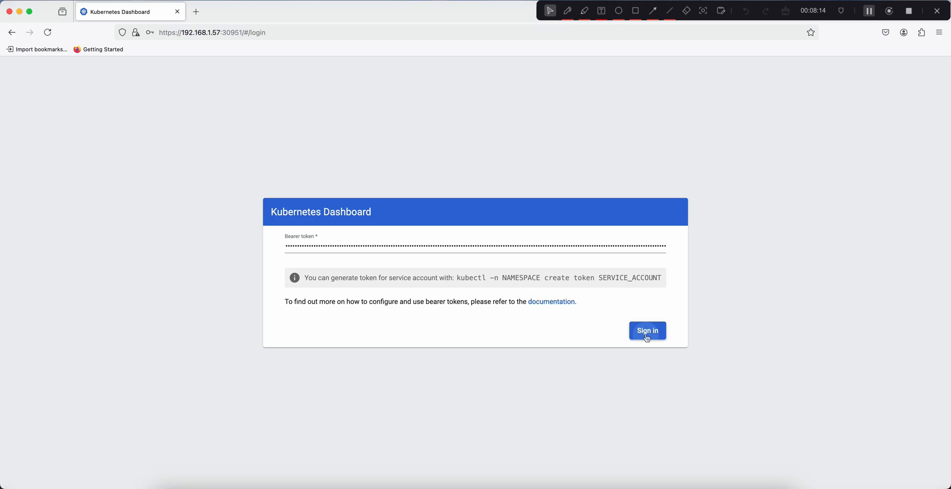
Step: Sign in with the token, let the browser save it, and show workloads for All namespaces
{"action": "left_click", "coordinate": [647, 330]}
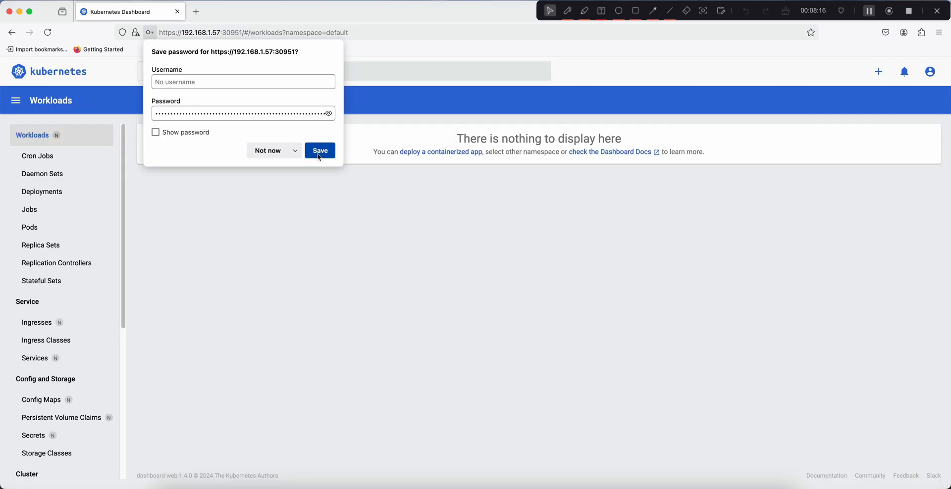
{"action": "left_click", "coordinate": [320, 150]}
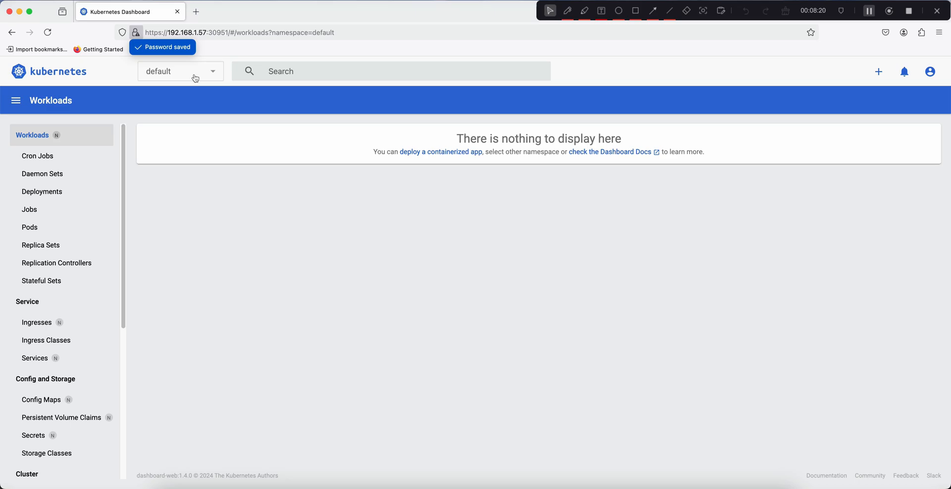
{"action": "left_click", "coordinate": [180, 72]}
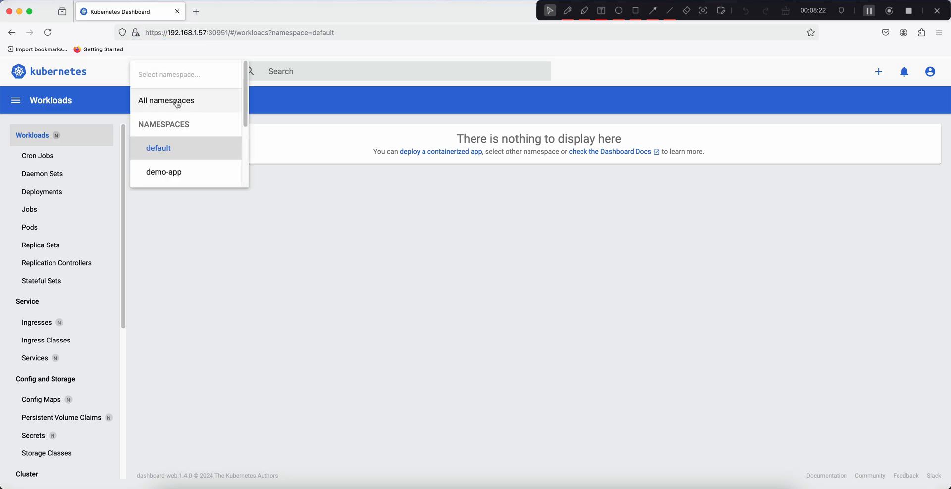
{"action": "left_click", "coordinate": [166, 100]}
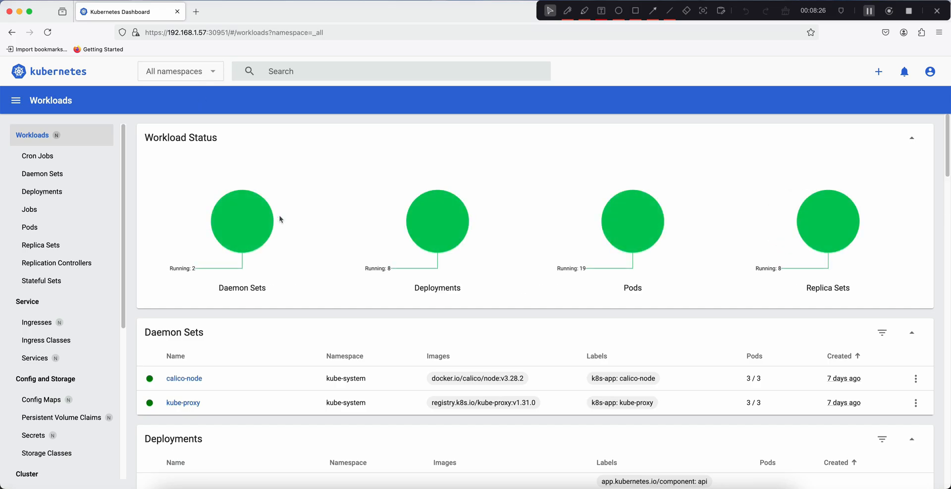
{"action": "mouse_move", "coordinate": [468, 248]}
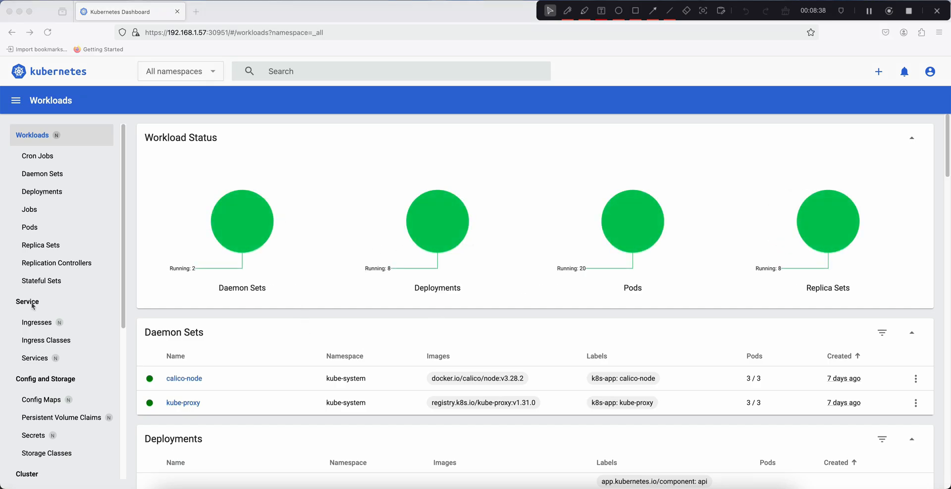
{"action": "mouse_move", "coordinate": [73, 312]}
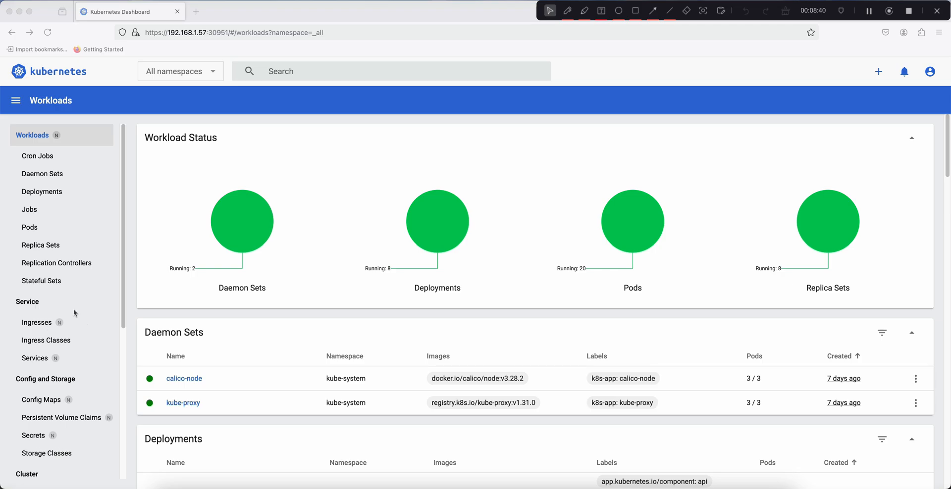
{"action": "mouse_move", "coordinate": [42, 350]}
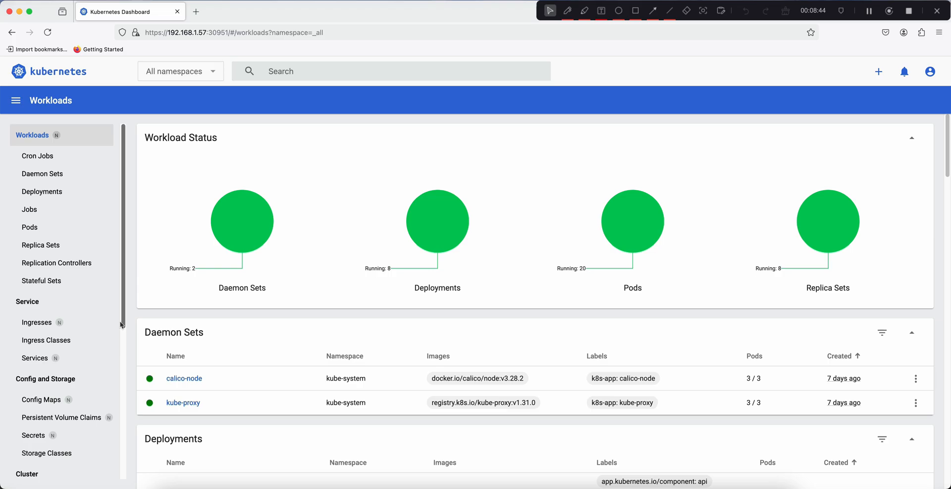
Step: Scroll the sidebar to reach the Cluster overview listing the admin-user role binding
{"action": "scroll", "scroll_direction": "down", "scroll_amount": 3}
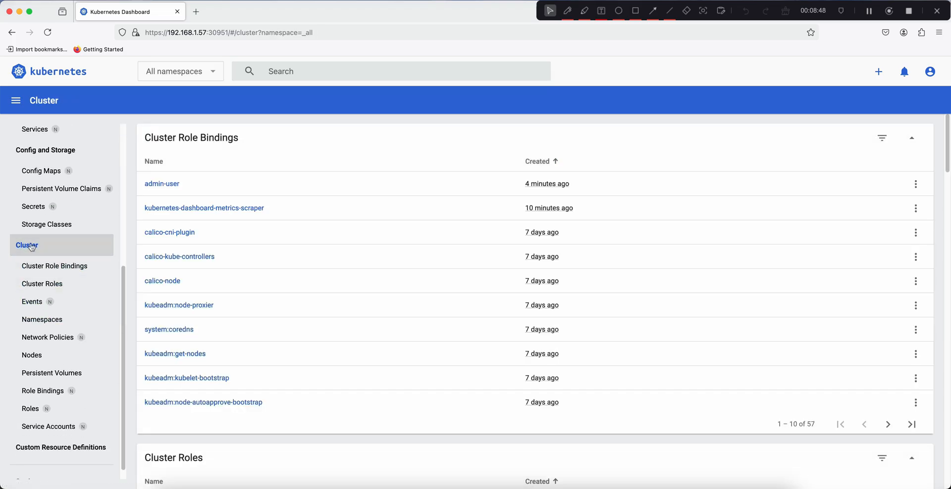
Step: Review the three Ready nodes, then move to Config Maps across all namespaces
{"action": "left_click", "coordinate": [32, 354]}
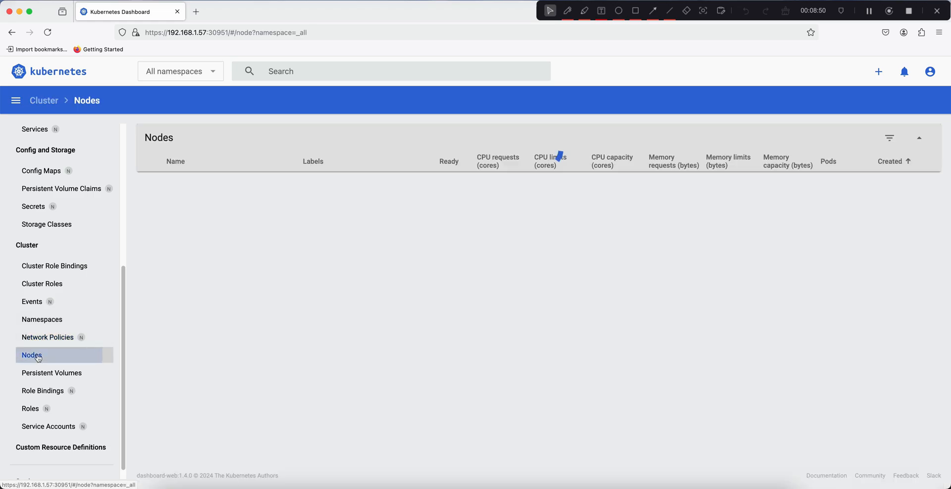
{"action": "left_click", "coordinate": [32, 355]}
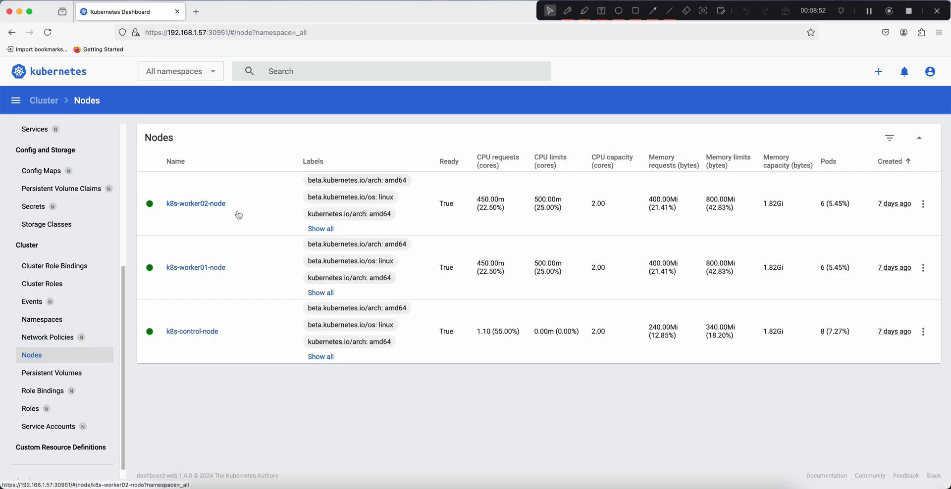
{"action": "mouse_move", "coordinate": [210, 324]}
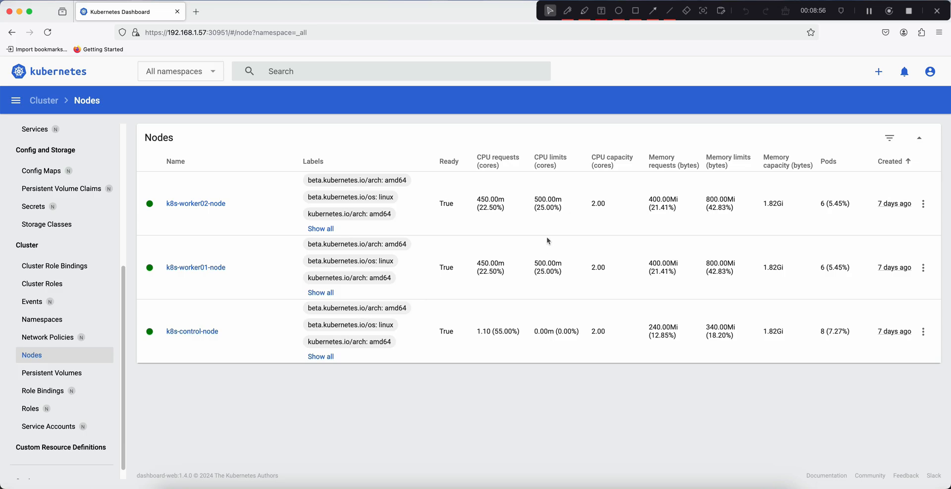
{"action": "mouse_move", "coordinate": [541, 231]}
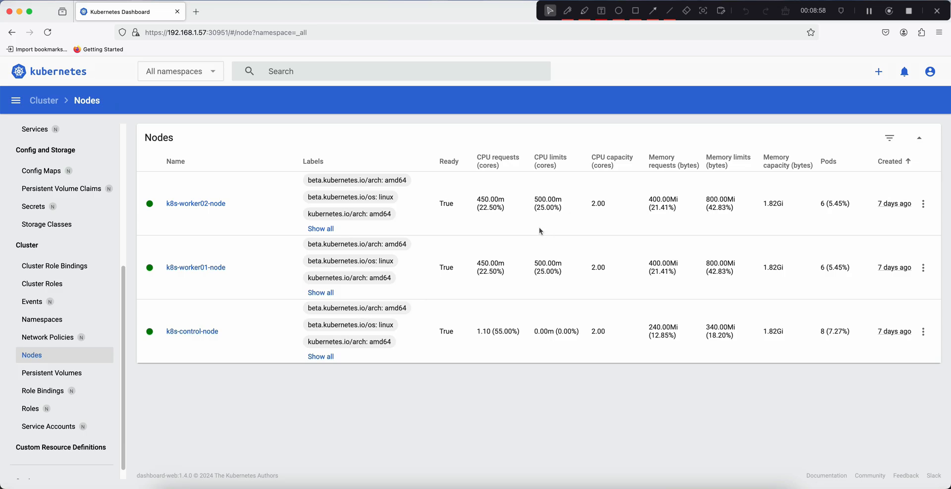
{"action": "mouse_move", "coordinate": [140, 253]}
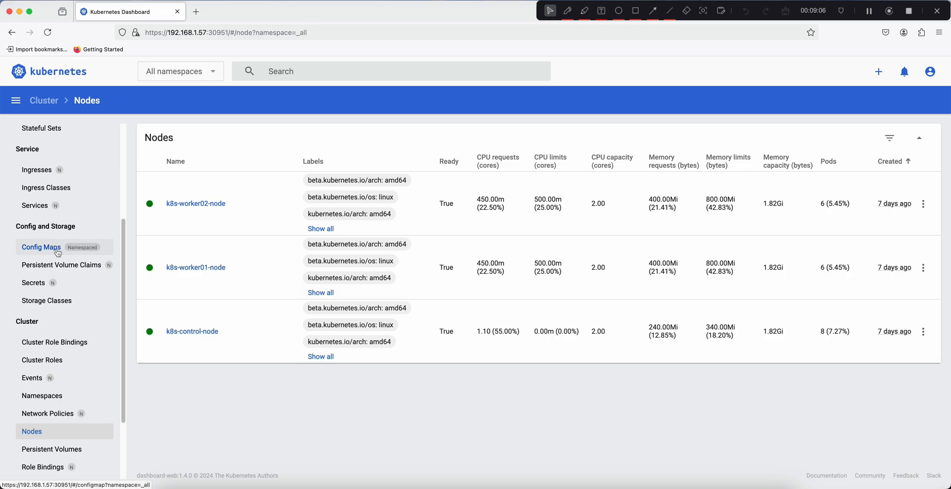
{"action": "left_click", "coordinate": [42, 247]}
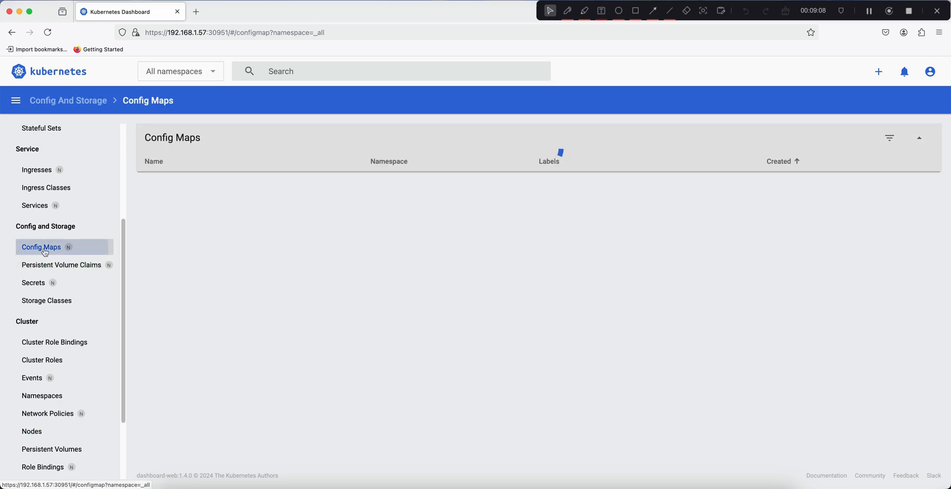